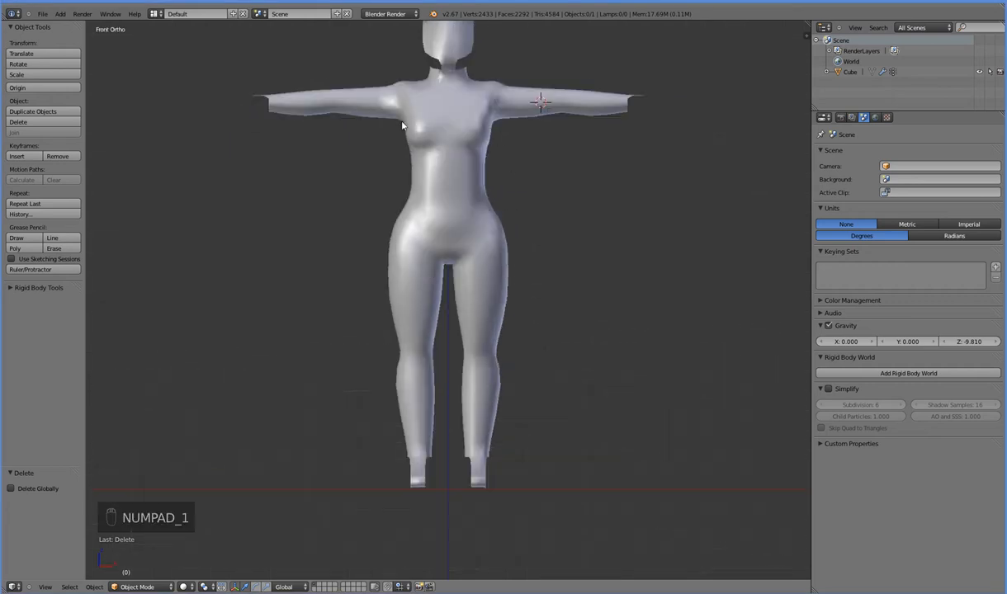
{"action": "mouse_move", "coordinate": [172, 127]}
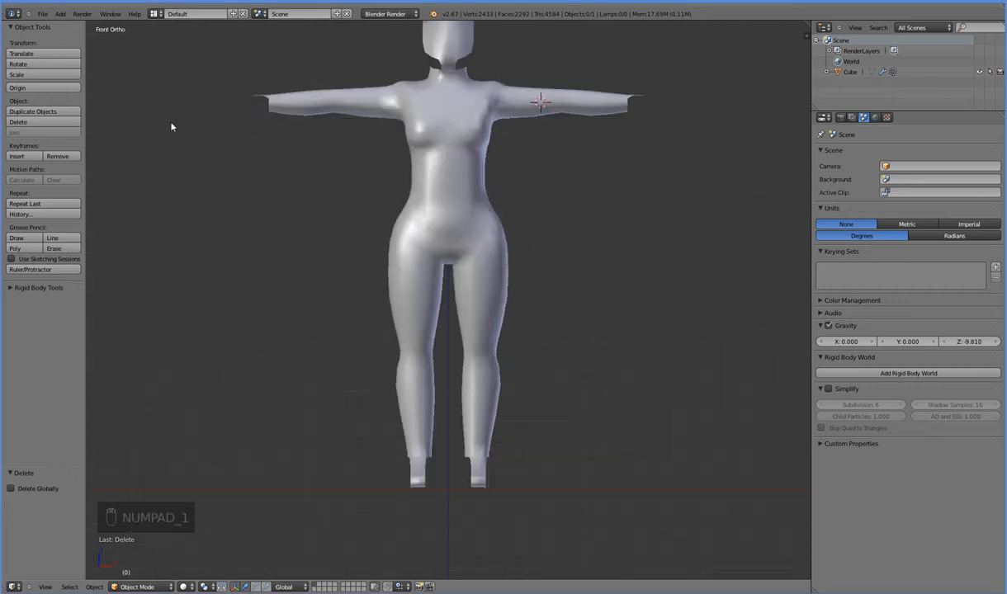
- Centre the view and 3D cursor on the figure and open the Add > Armature submenu
{"action": "left_click", "coordinate": [56, 14]}
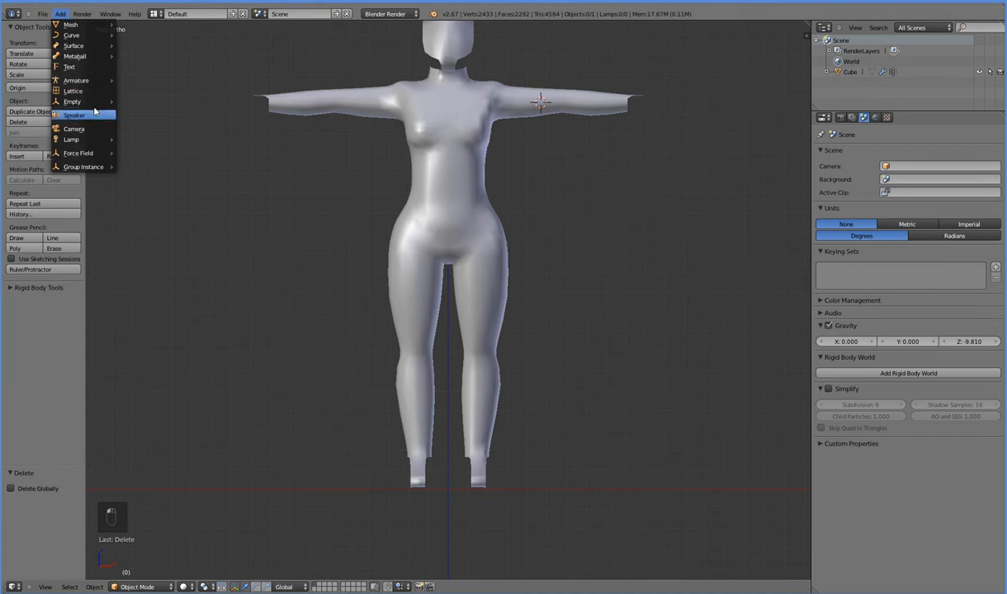
{"action": "left_click", "coordinate": [74, 79]}
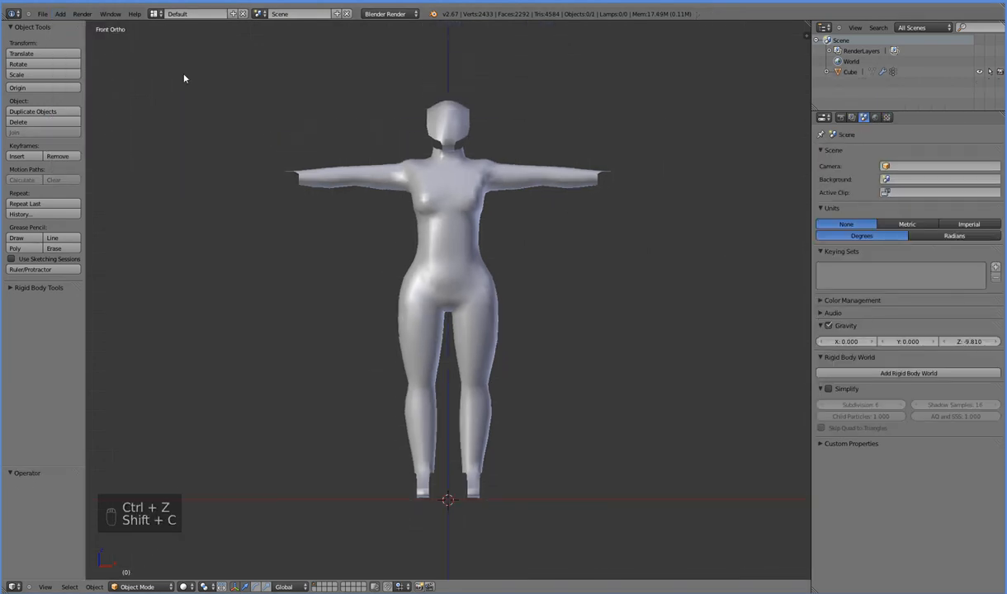
{"action": "left_click", "coordinate": [56, 14]}
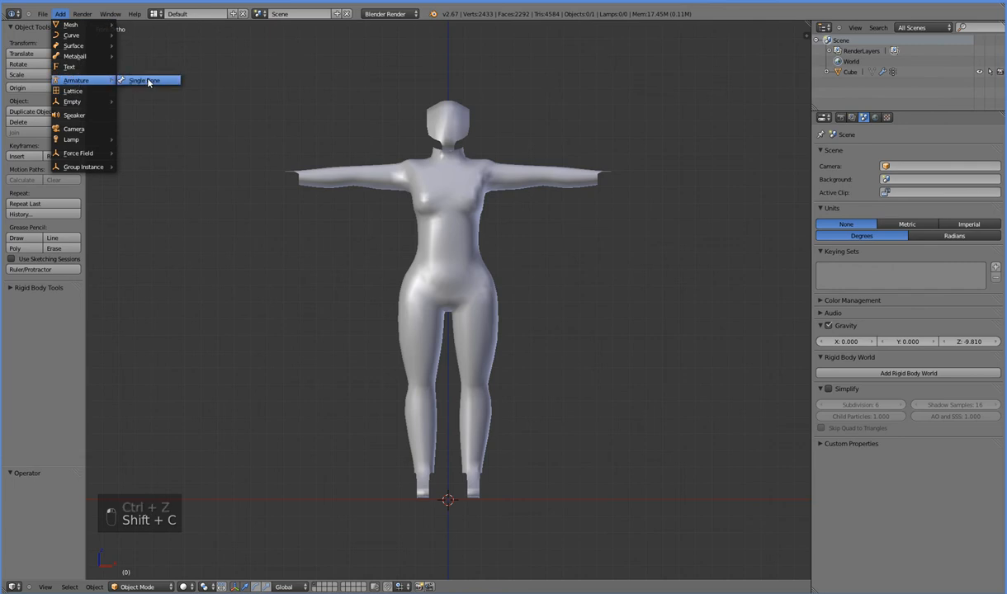
- Add a Single Bone armature and move its base up and back into the hips
{"action": "left_click", "coordinate": [145, 80]}
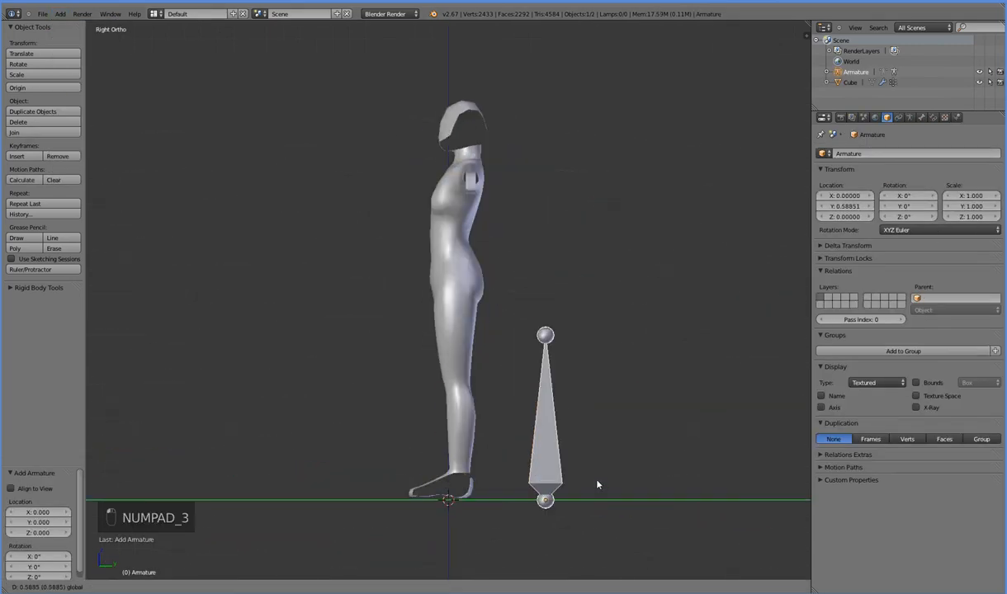
{"action": "left_click_drag", "start_coordinate": [545, 417], "coordinate": [568, 264]}
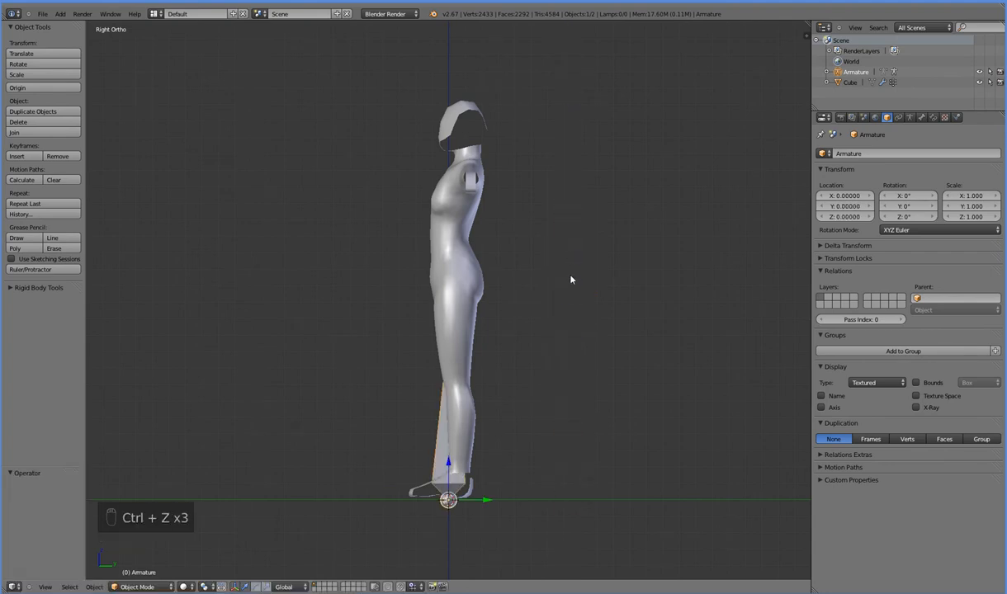
{"action": "key", "text": "Tab"}
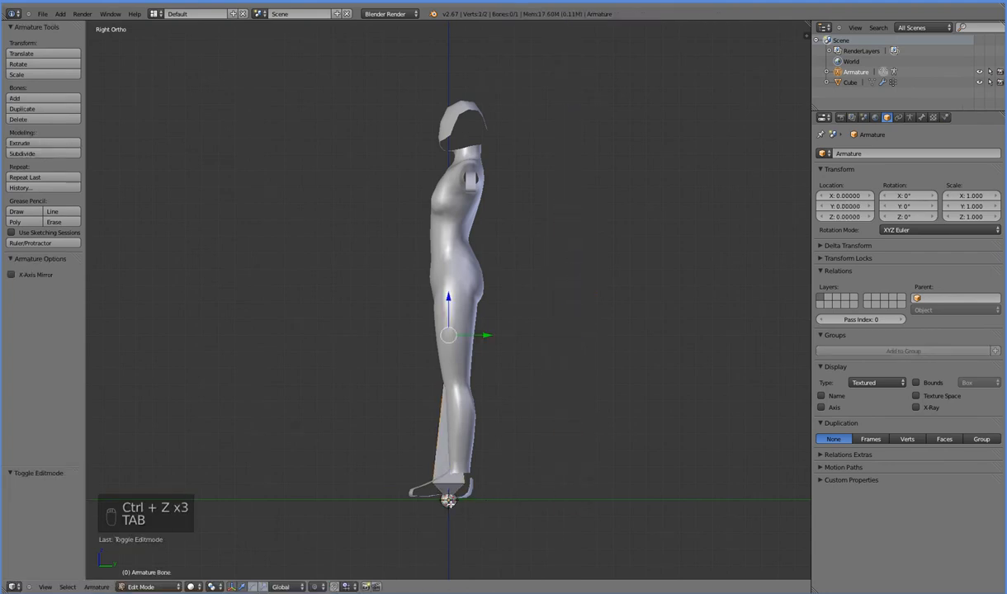
{"action": "left_click_drag", "start_coordinate": [448, 336], "coordinate": [547, 500]}
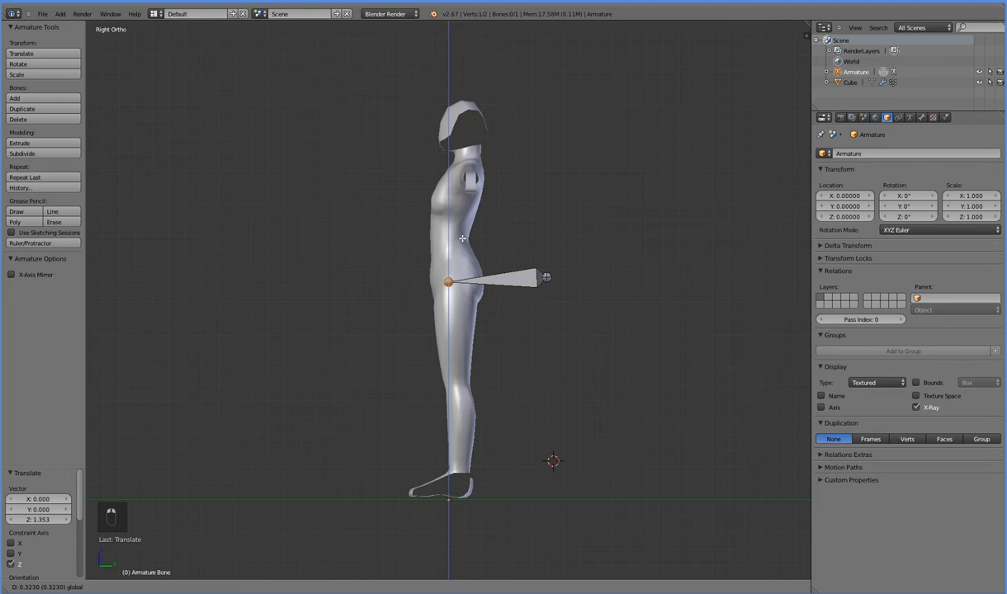
{"action": "left_click_drag", "start_coordinate": [462, 239], "coordinate": [499, 281]}
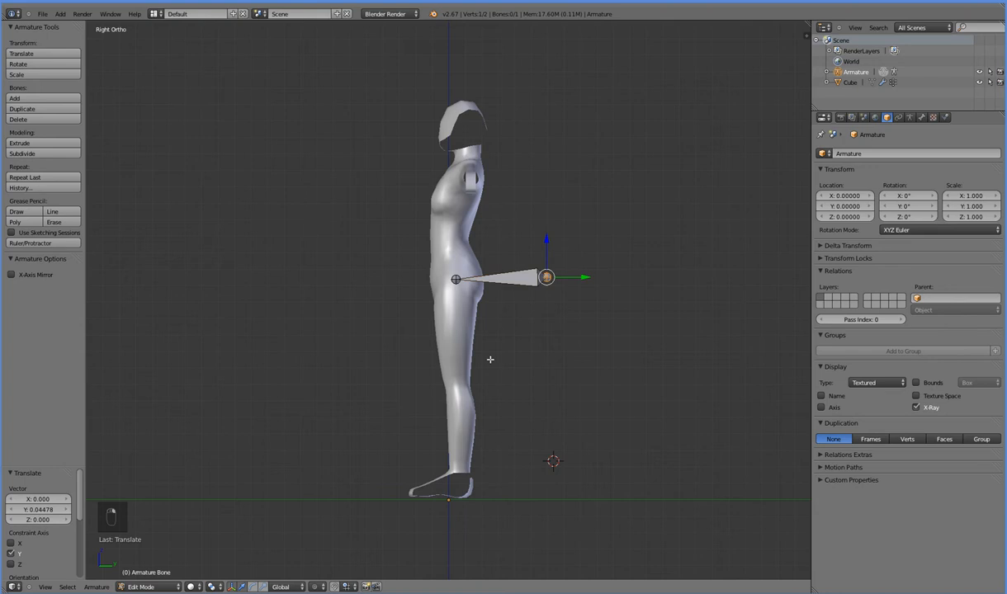
{"action": "mouse_move", "coordinate": [477, 376]}
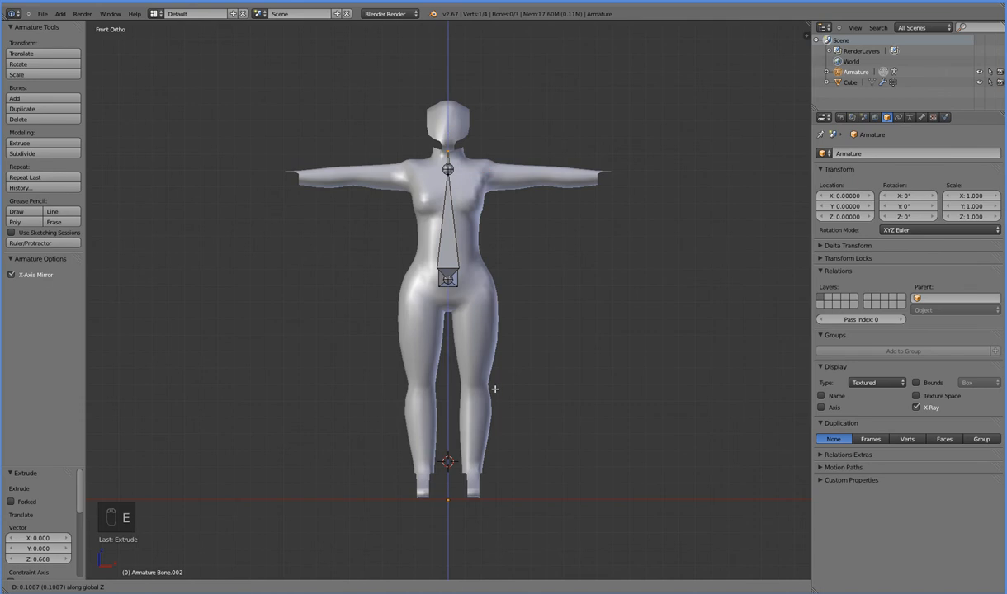
- Extrude mirrored spine, neck, head, arm and leg bones inside the body
{"action": "key", "text": "E"}
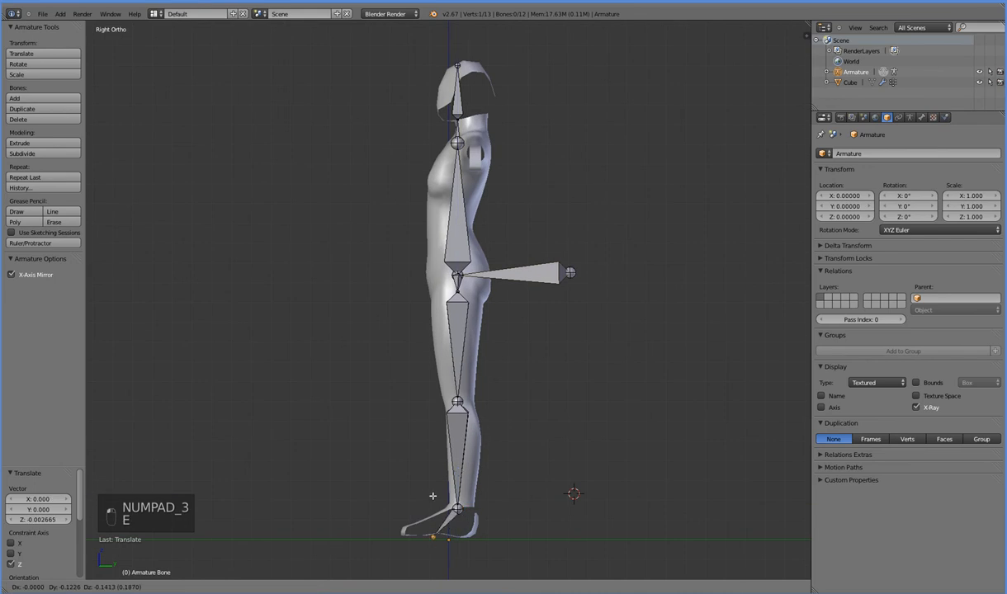
{"action": "key", "text": "E"}
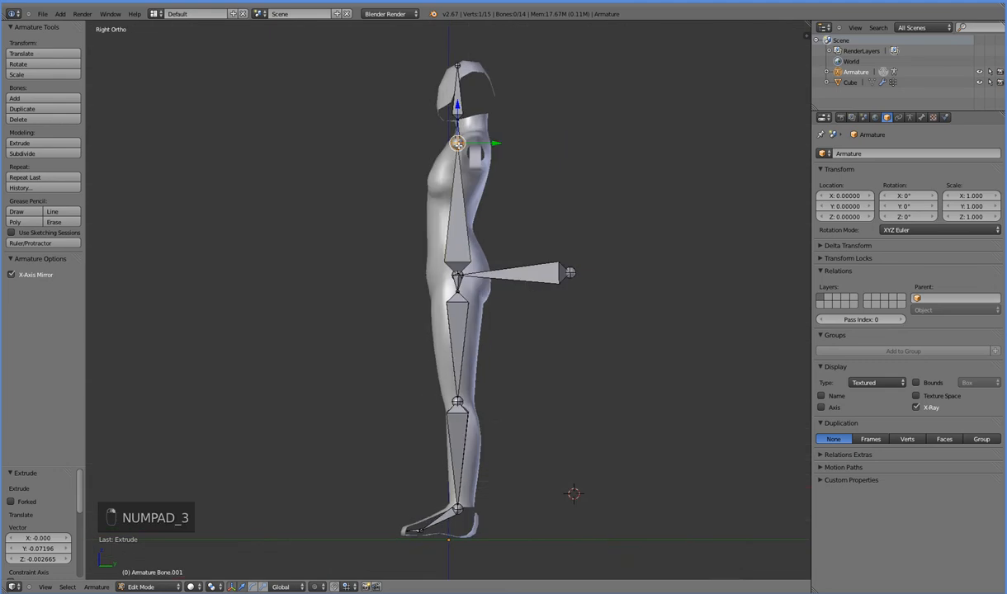
{"action": "key", "text": "KP_1"}
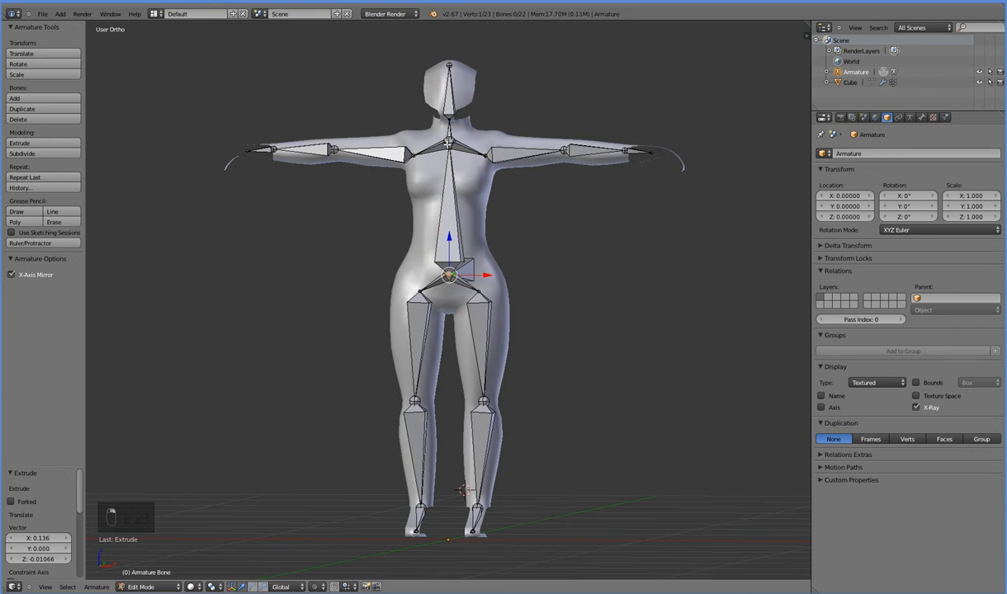
- Split the spine bone into three, check side and front views, and select a hand bone
{"action": "left_click", "coordinate": [31, 154]}
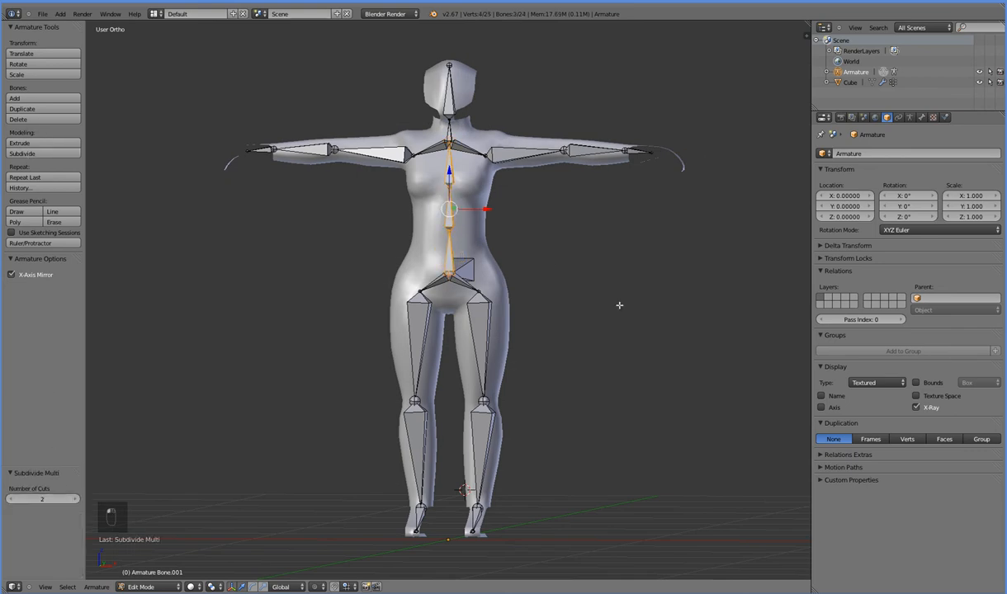
{"action": "key", "text": "NUMPAD_3"}
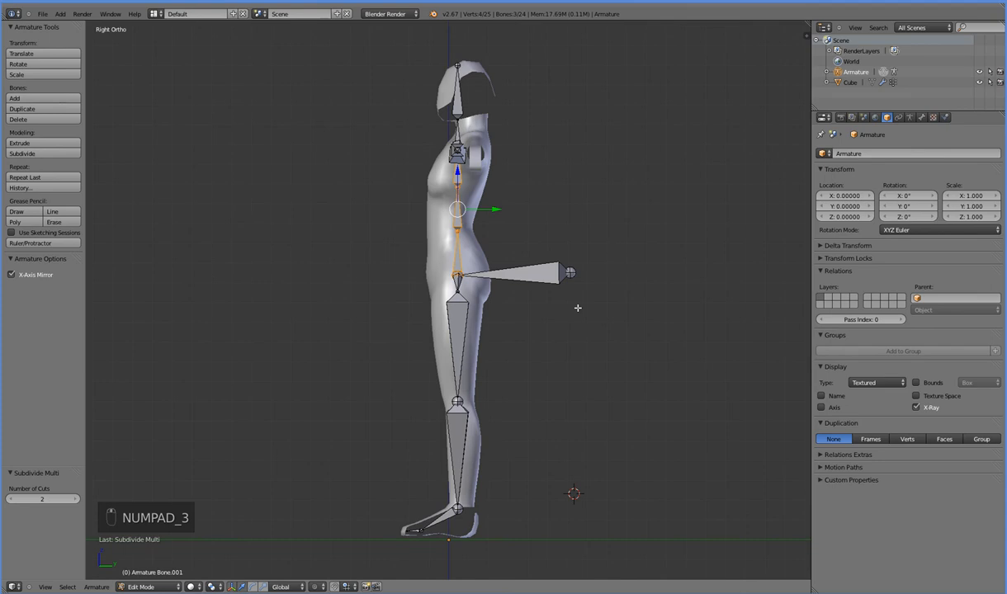
{"action": "key", "text": "KP_1"}
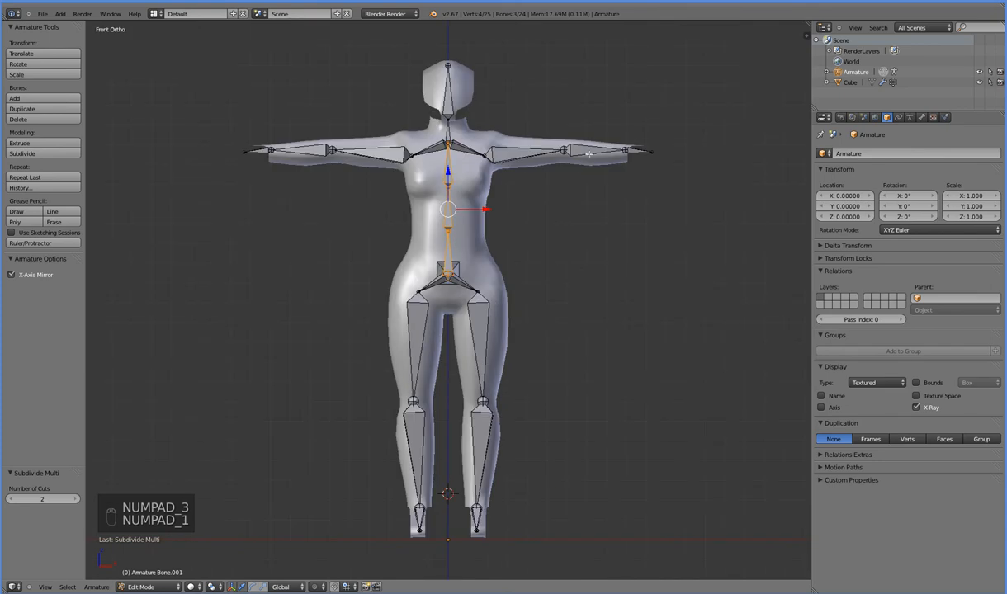
{"action": "left_click", "coordinate": [629, 152]}
{"action": "type", "text": "Hand.L"}
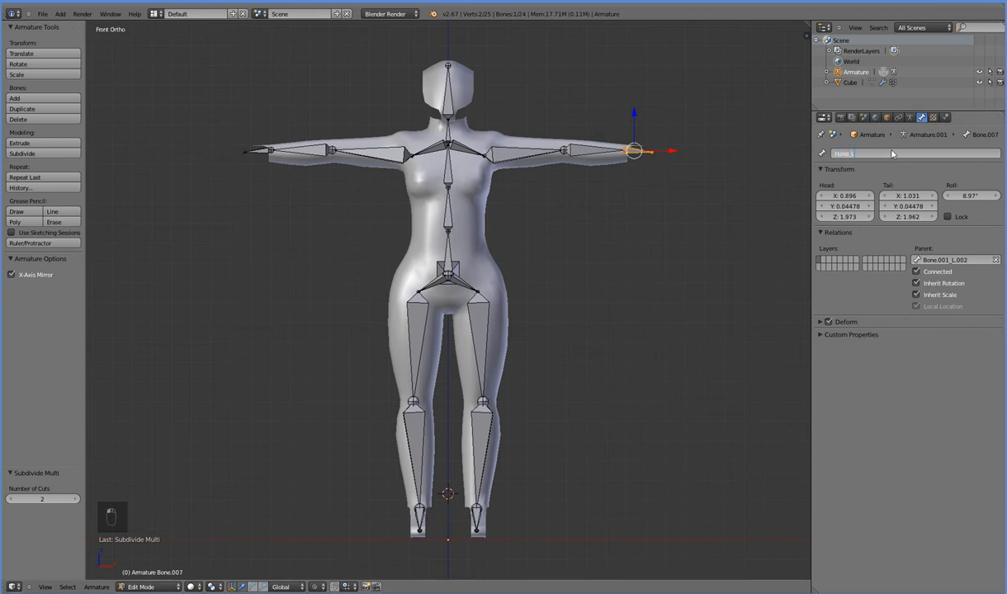
- Rename bones Hand_R, Foot_L and Neck, then leave Edit Mode
{"action": "left_click", "coordinate": [263, 153]}
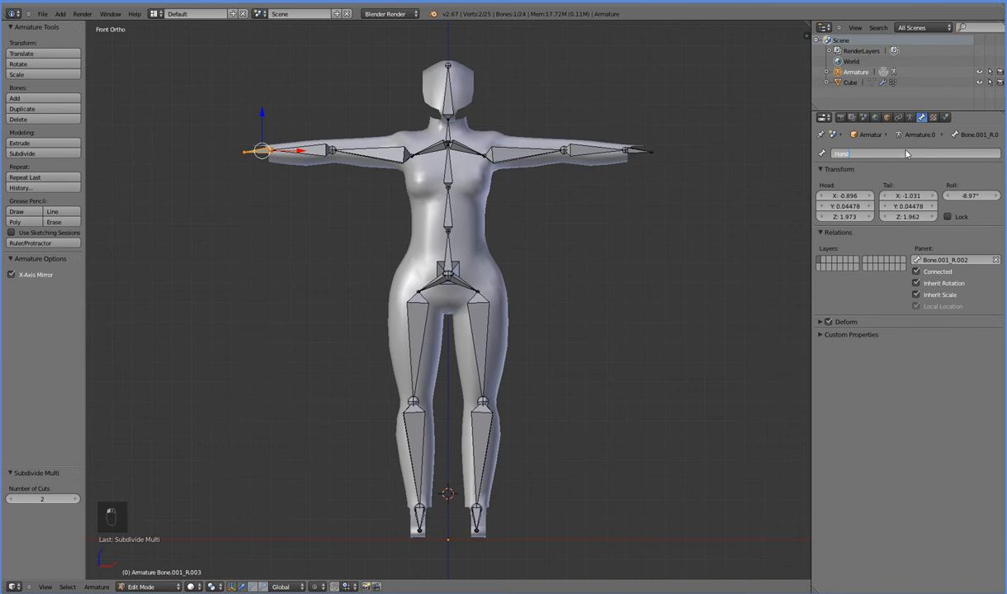
{"action": "type", "text": "Hand_R"}
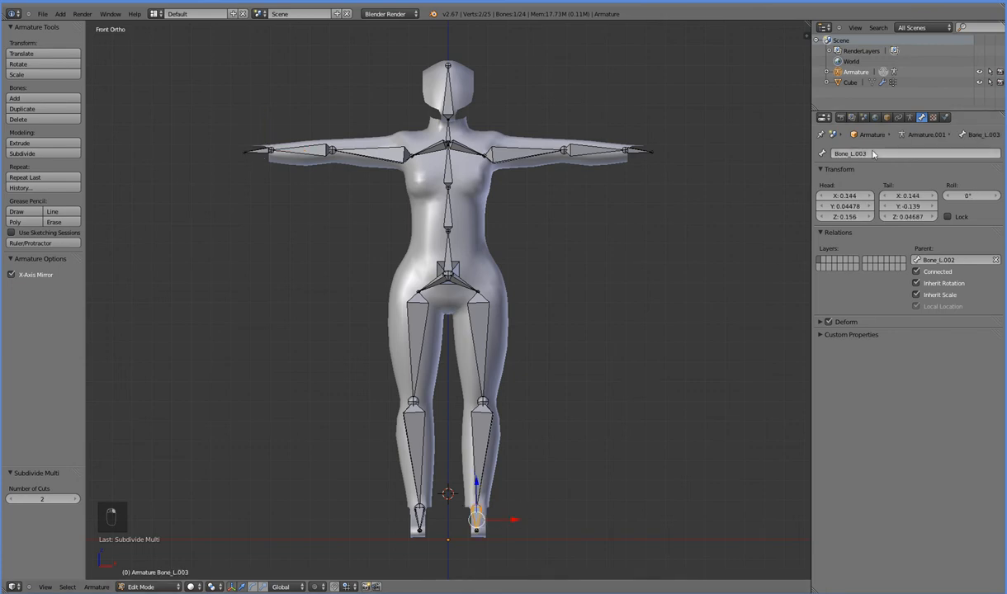
{"action": "type", "text": "Foot_L"}
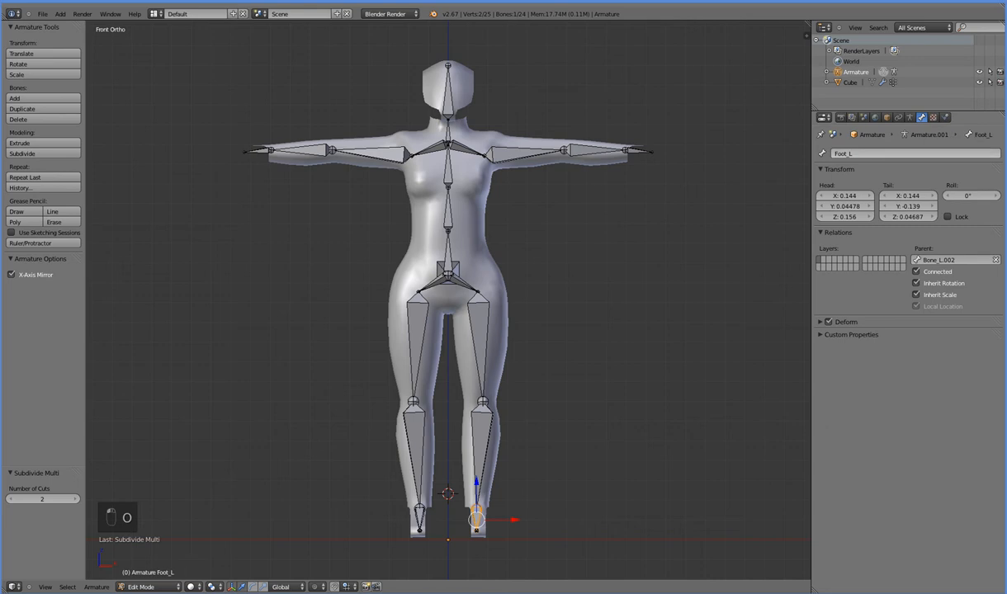
{"action": "left_click", "coordinate": [412, 520]}
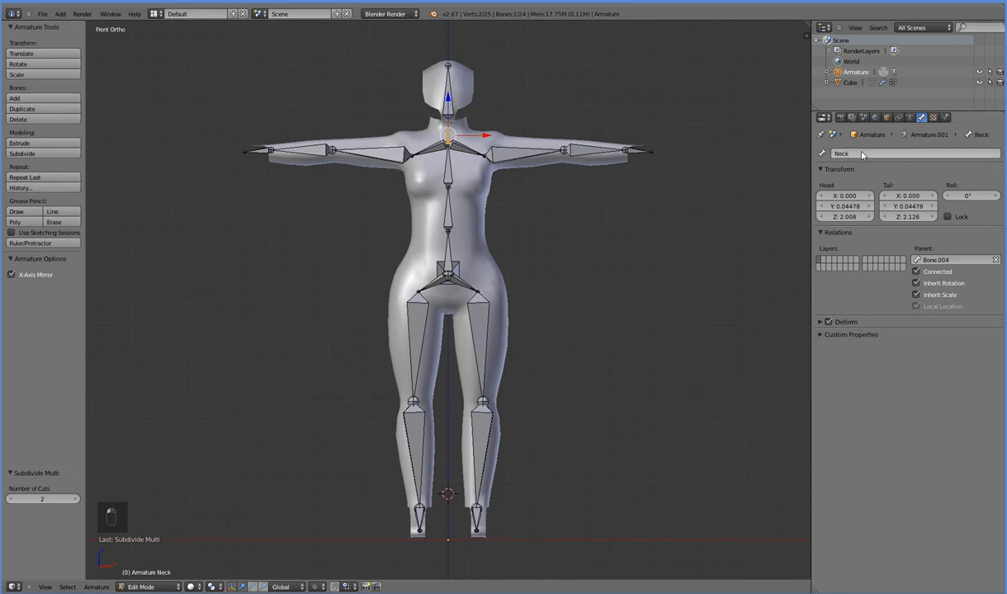
{"action": "key", "text": "NUMPAD_3"}
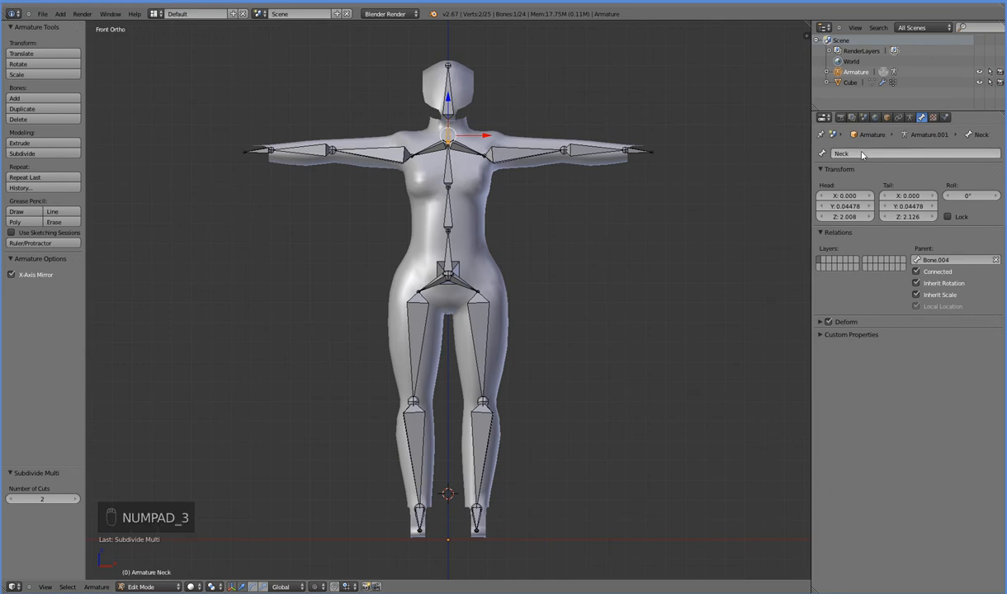
{"action": "key", "text": "KP_3"}
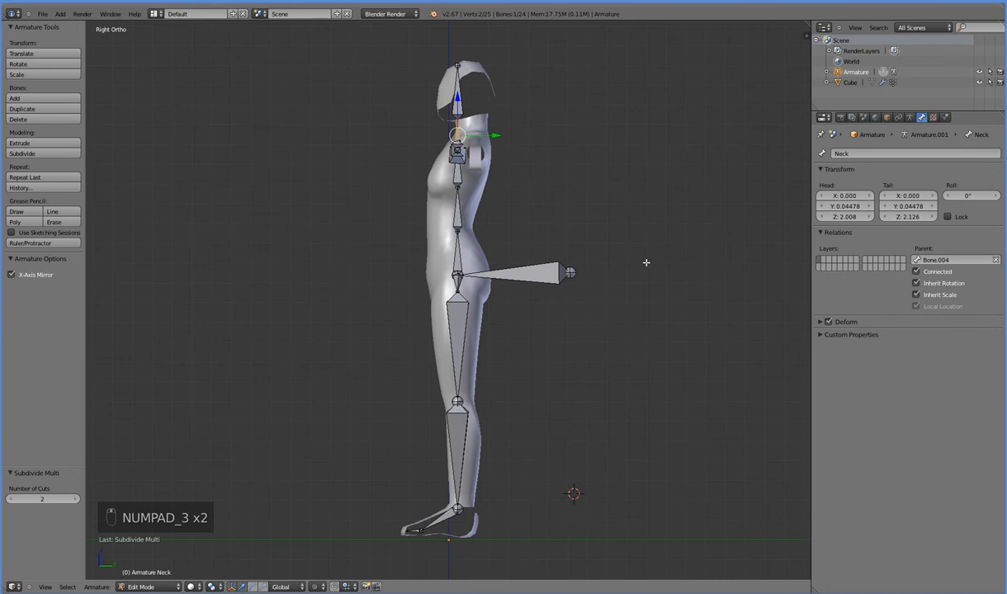
{"action": "key", "text": "Tab"}
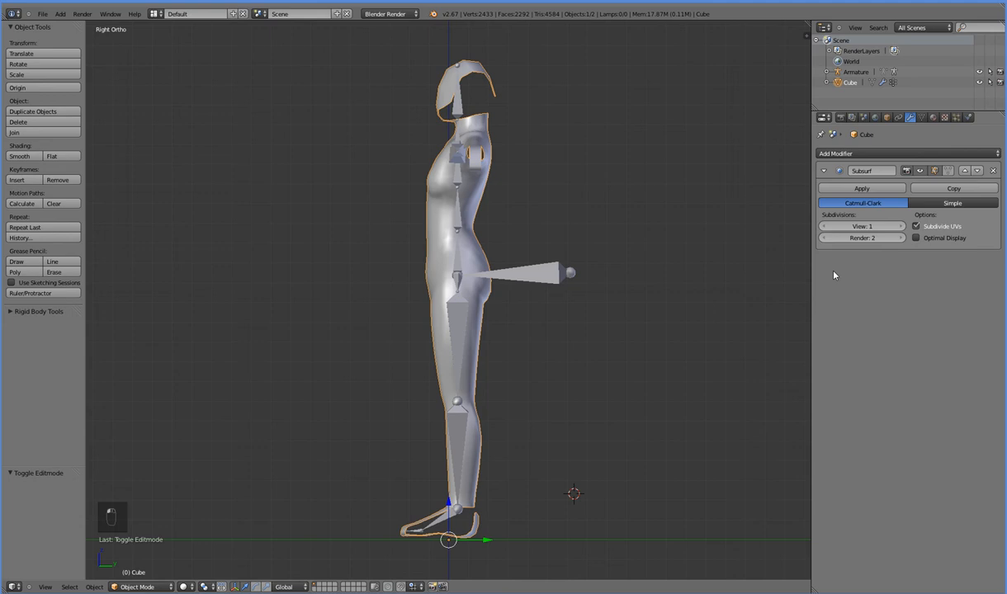
{"action": "mouse_move", "coordinate": [514, 331]}
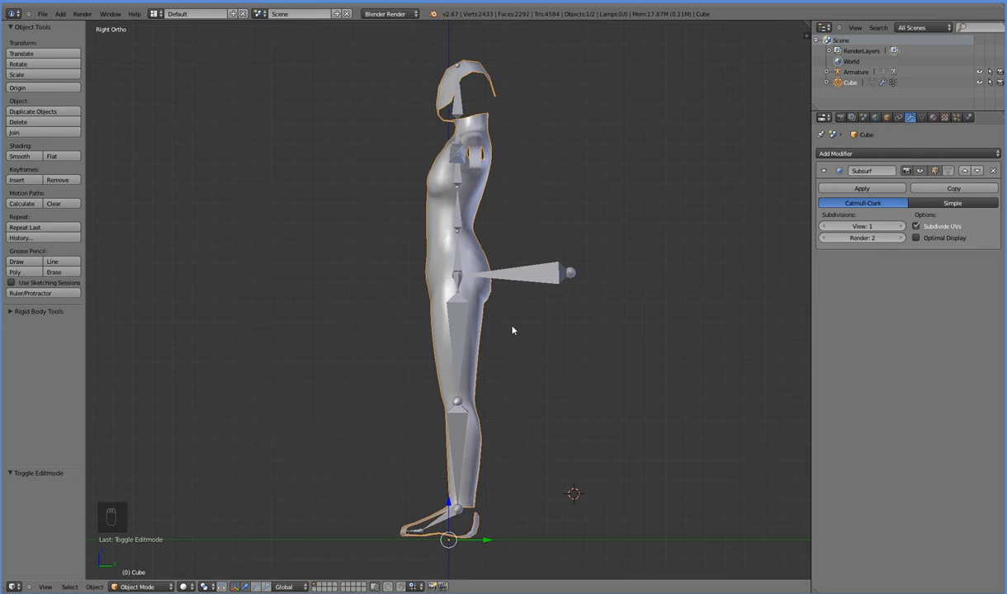
{"action": "mouse_move", "coordinate": [449, 283]}
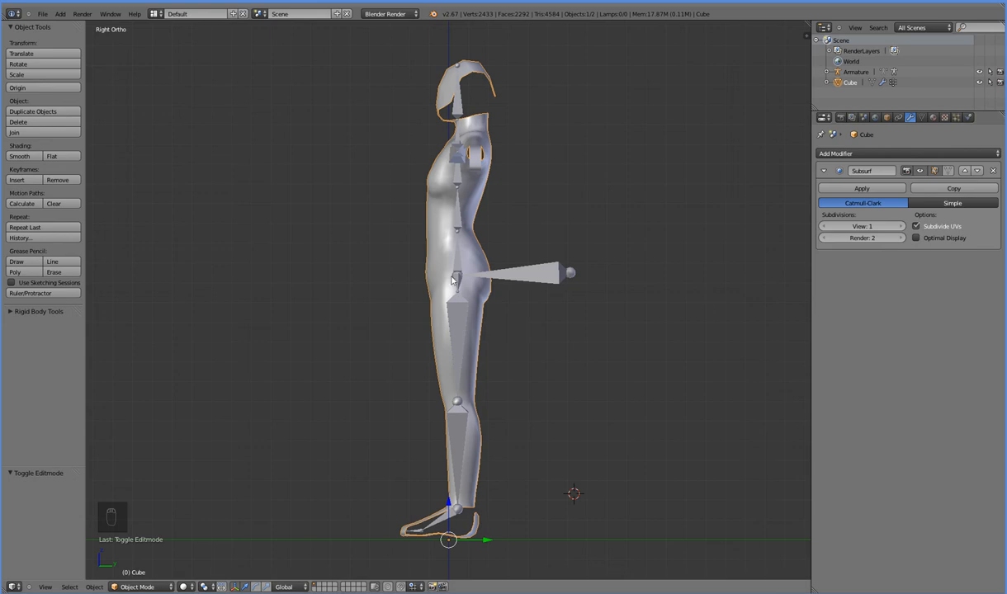
- Add the skeleton to the body selection, then re-enter bone editing to adjust a shoulder joint
{"action": "left_click_drag", "start_coordinate": [454, 289], "coordinate": [454, 264]}
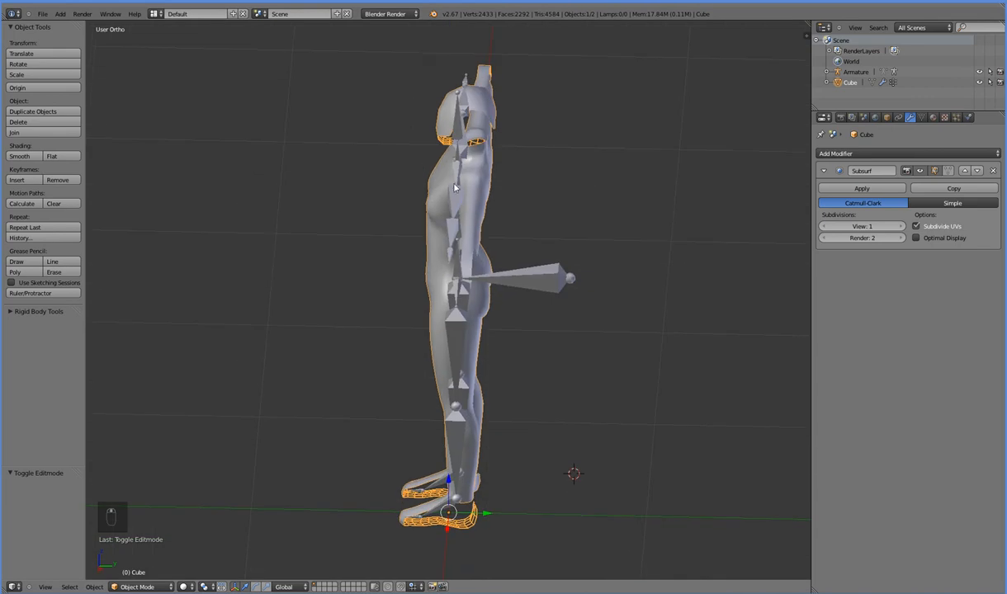
{"action": "left_click", "coordinate": [852, 73]}
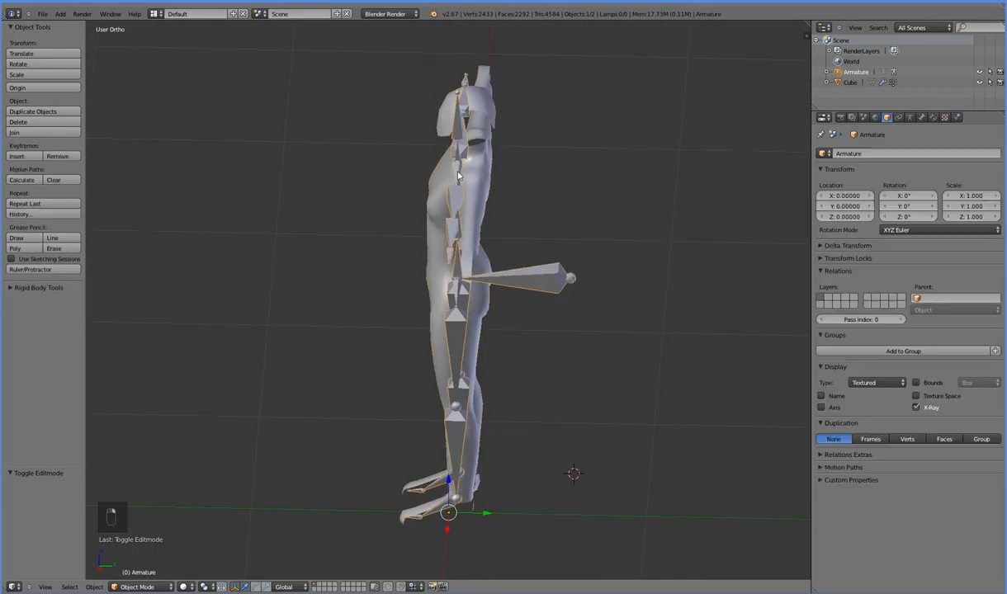
{"action": "key", "text": "Tab"}
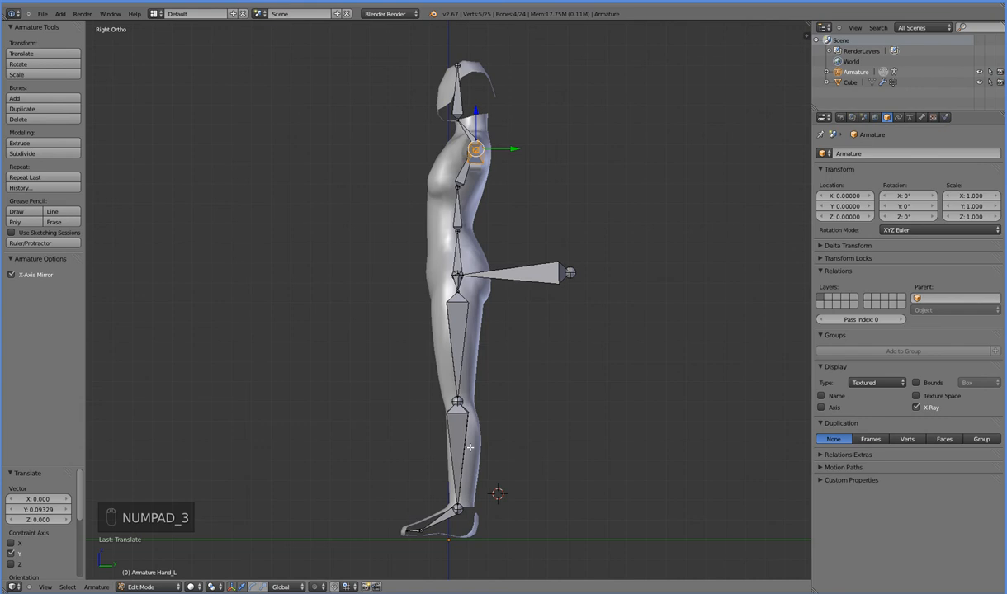
- Finish the bone edits and open the interaction mode menu
{"action": "key", "text": "Tab"}
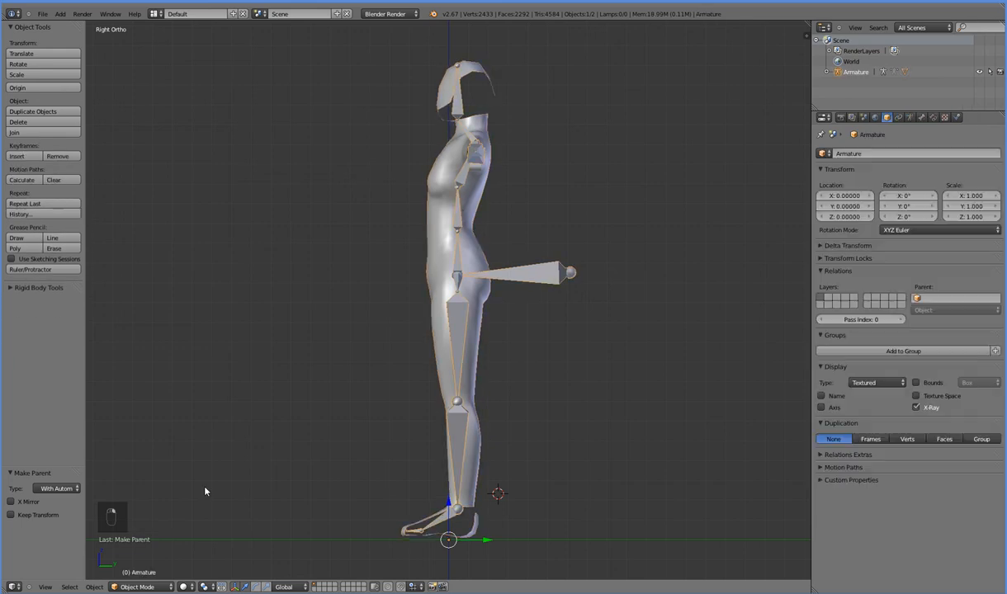
{"action": "left_click", "coordinate": [139, 587]}
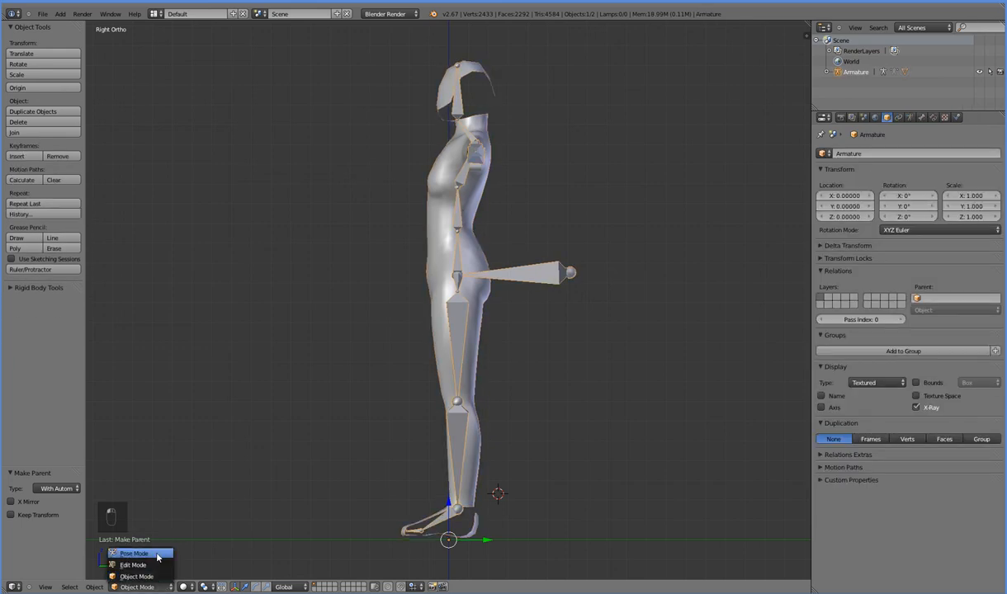
- In Pose Mode, test-rotate the neck, spine and leg bones, resetting each afterwards
{"action": "left_click", "coordinate": [135, 558]}
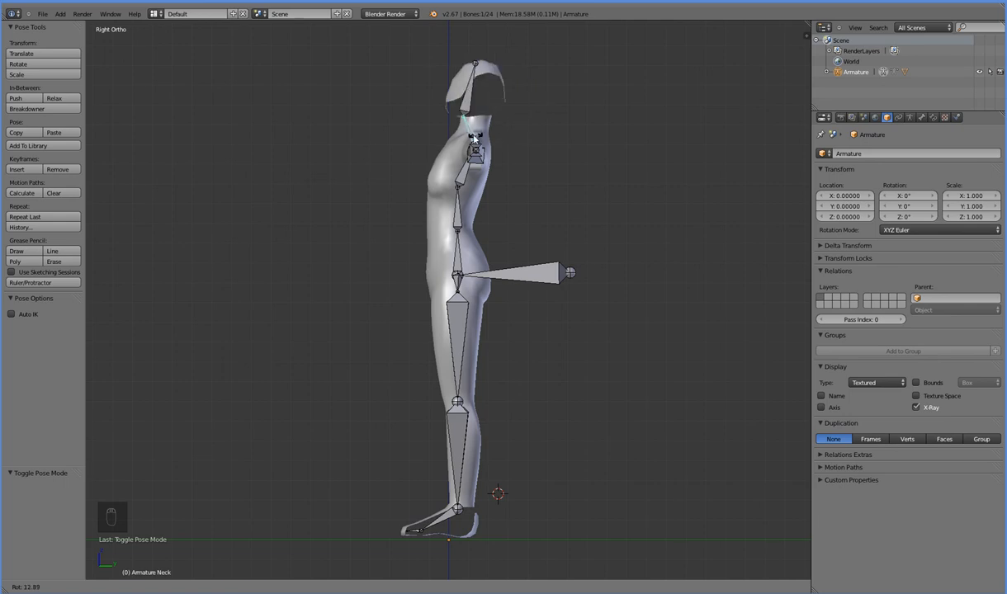
{"action": "key", "text": "ctrl+z"}
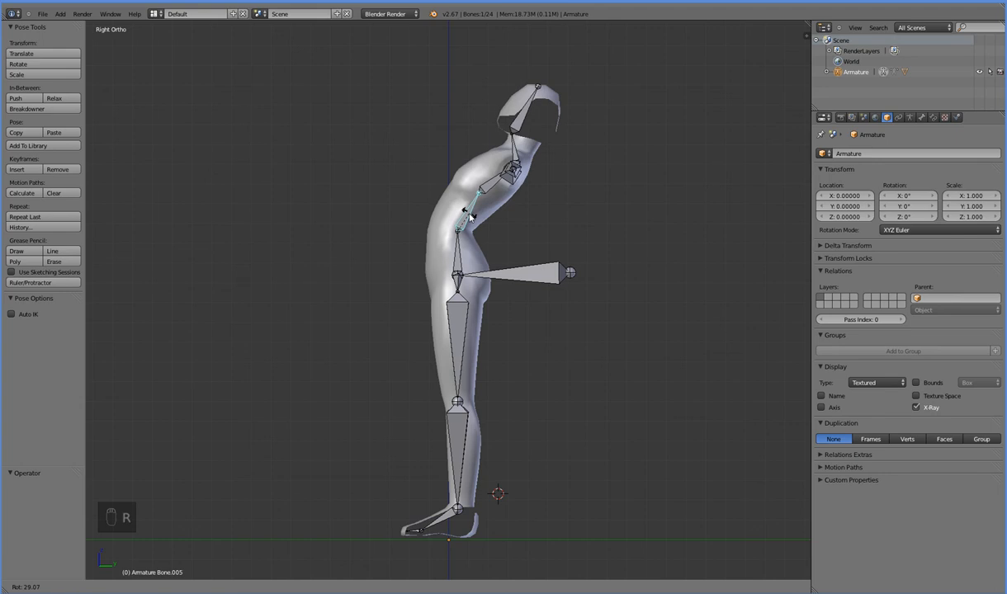
{"action": "left_click_drag", "start_coordinate": [462, 210], "coordinate": [442, 206]}
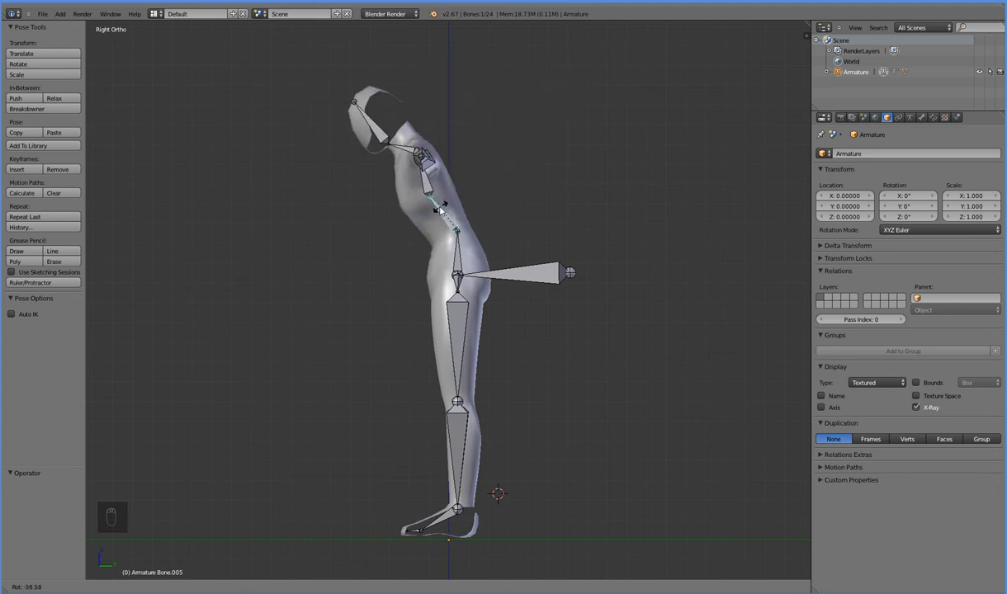
{"action": "left_click_drag", "start_coordinate": [442, 211], "coordinate": [429, 219]}
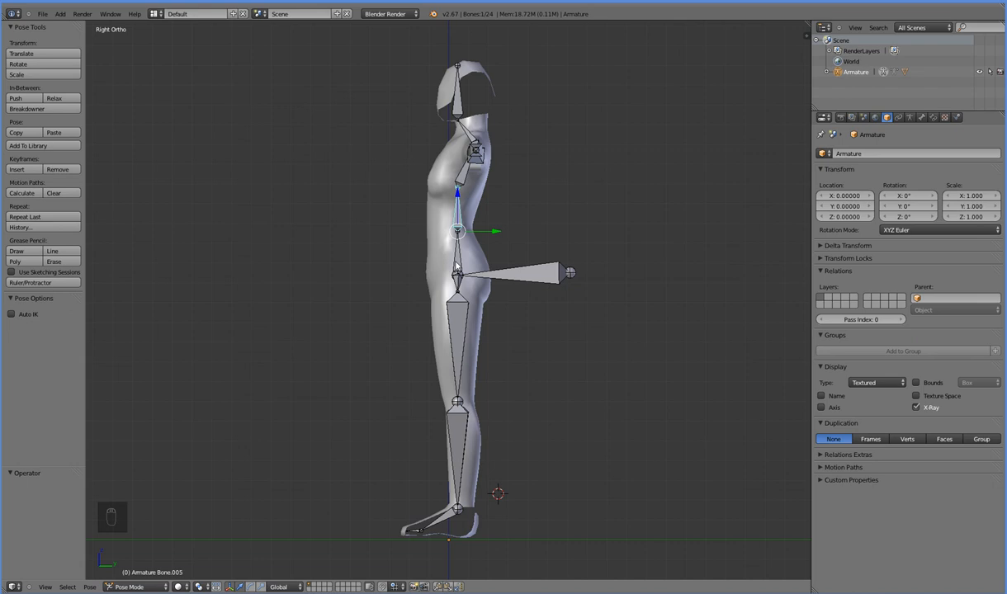
{"action": "key", "text": "r"}
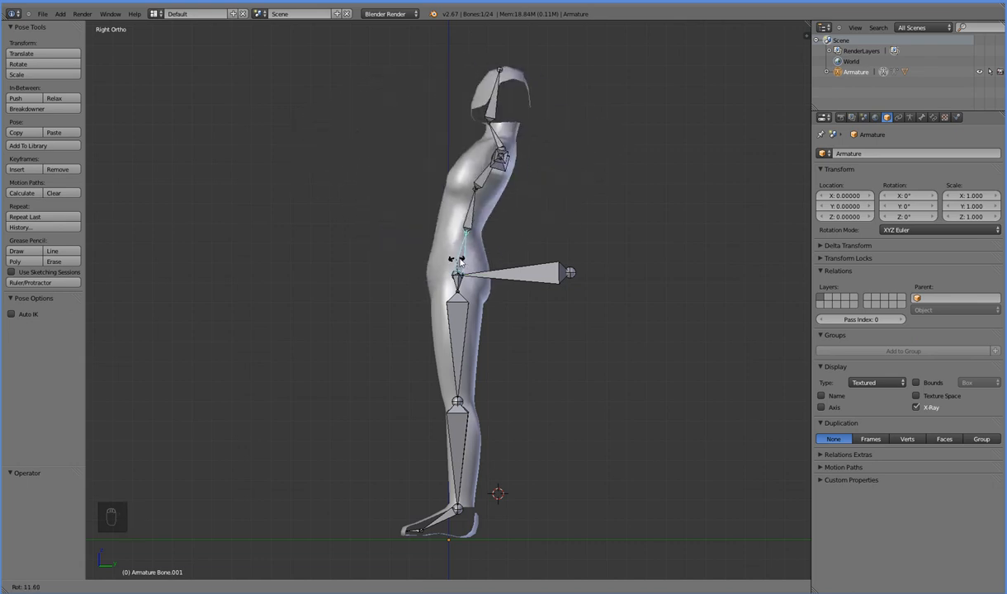
{"action": "key", "text": "r"}
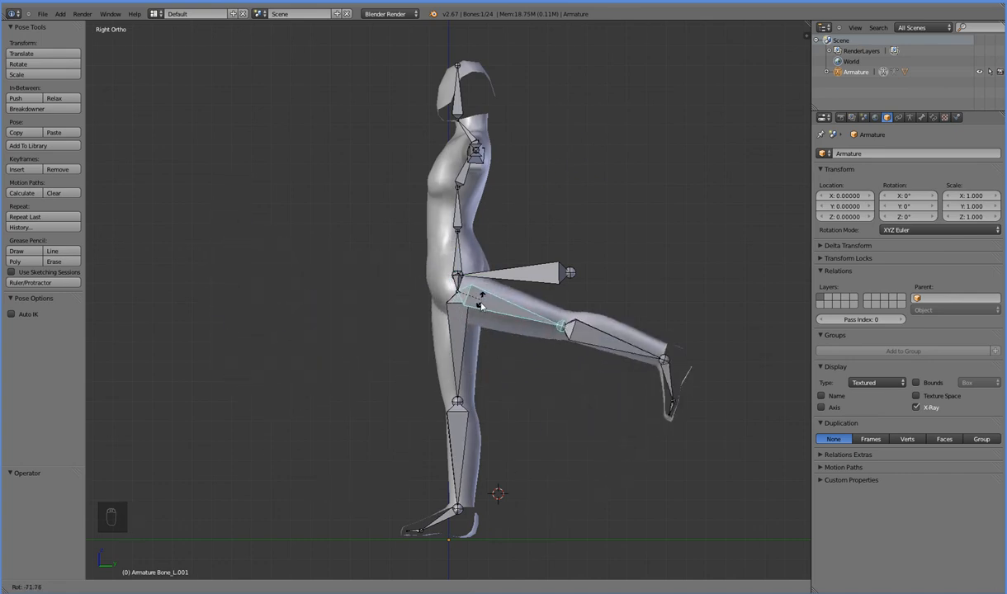
{"action": "key", "text": "KP_1"}
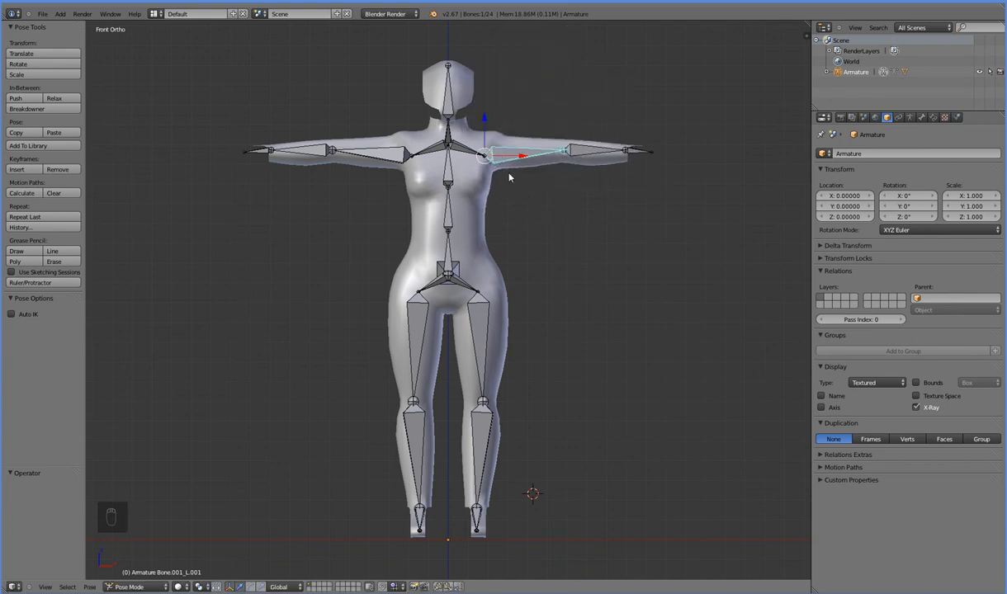
{"action": "mouse_move", "coordinate": [490, 147]}
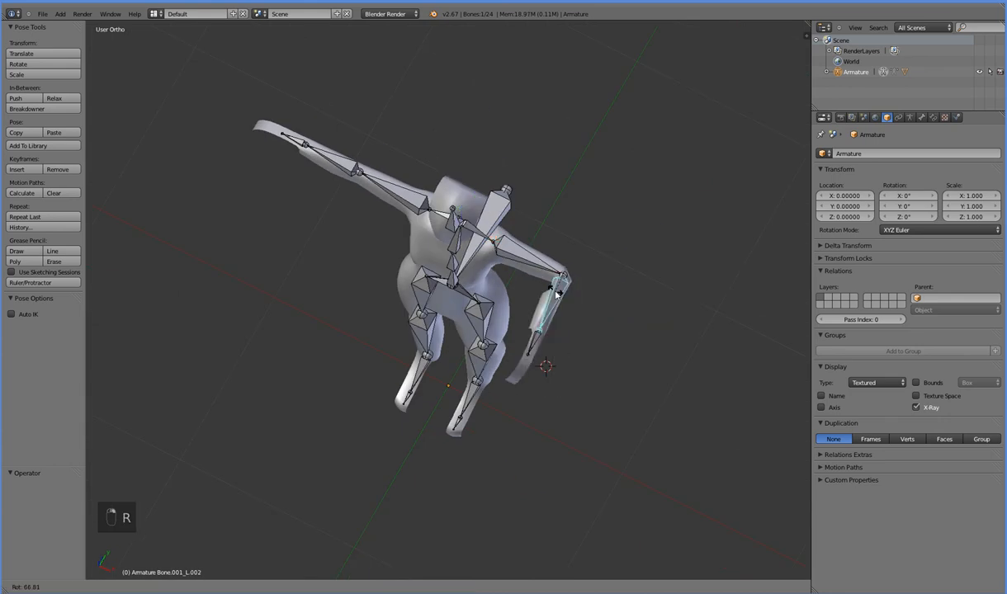
- Cancel the upper-arm rotation test
{"action": "key", "text": "NUMPAD_3"}
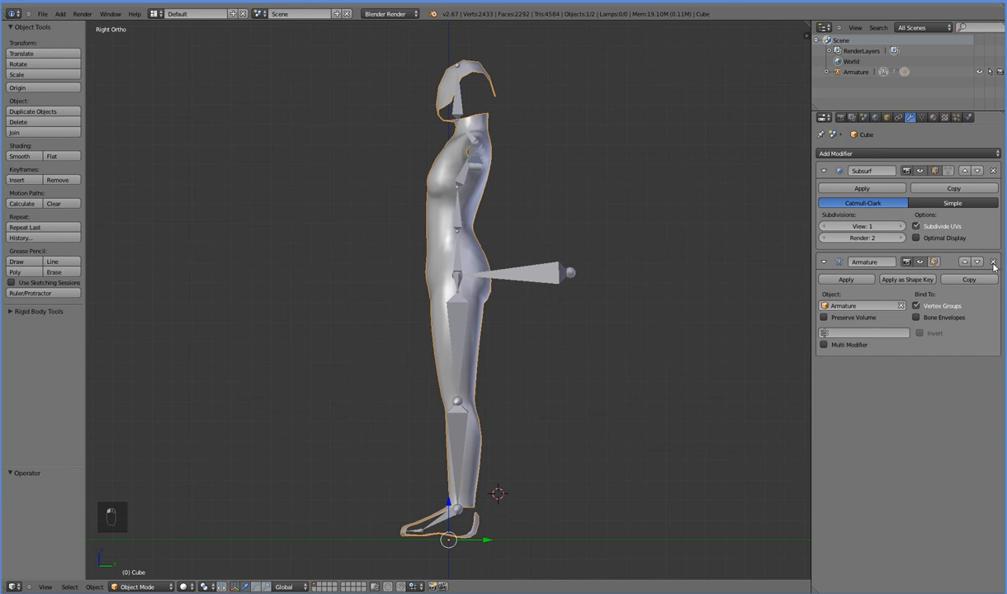
- Reposition the head bone, switch to Pose Mode and bring up the parenting menu
{"action": "key", "text": "Tab"}
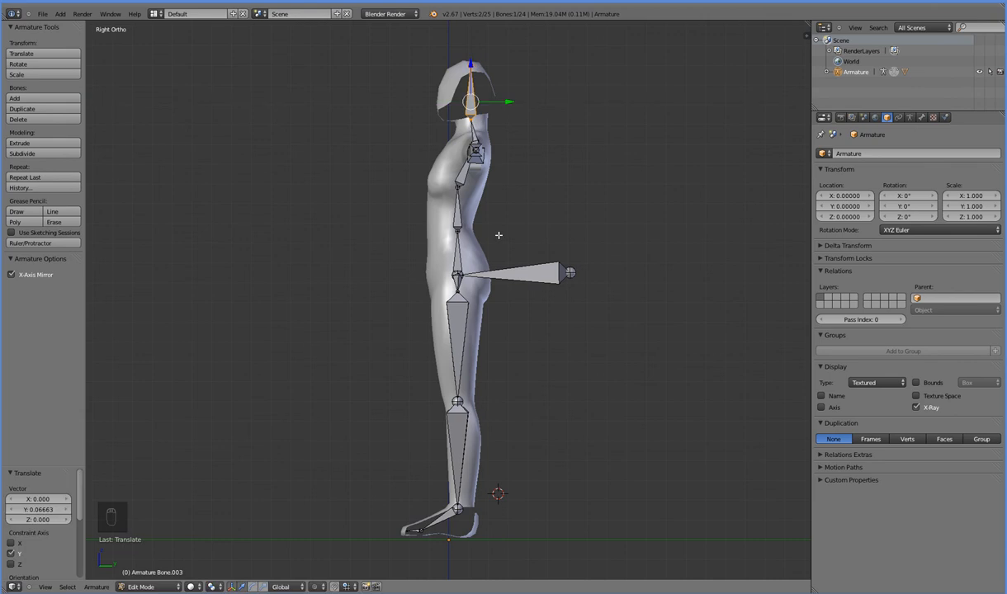
{"action": "key", "text": "Tab"}
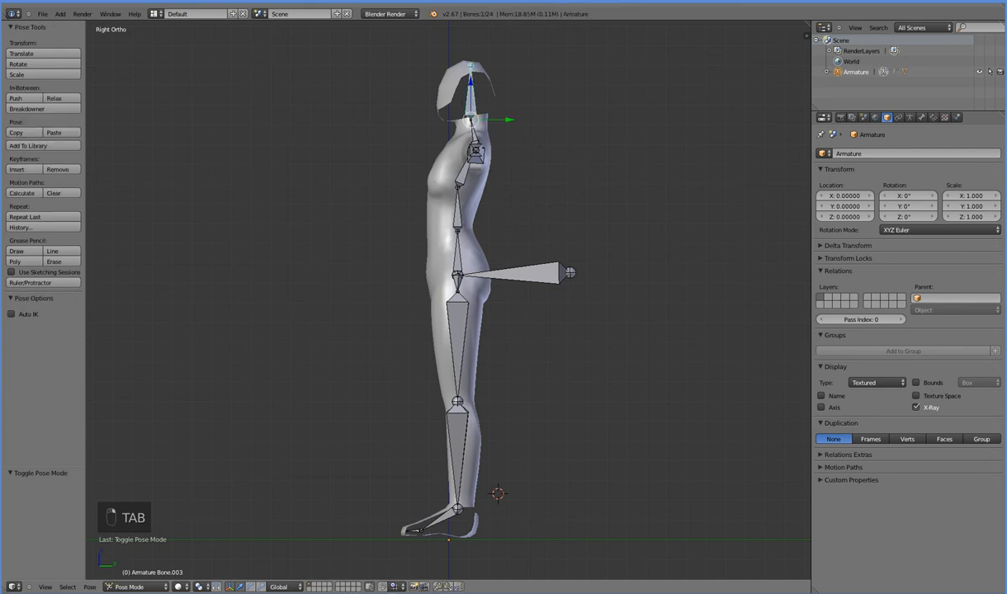
{"action": "key", "text": "ctrl+p"}
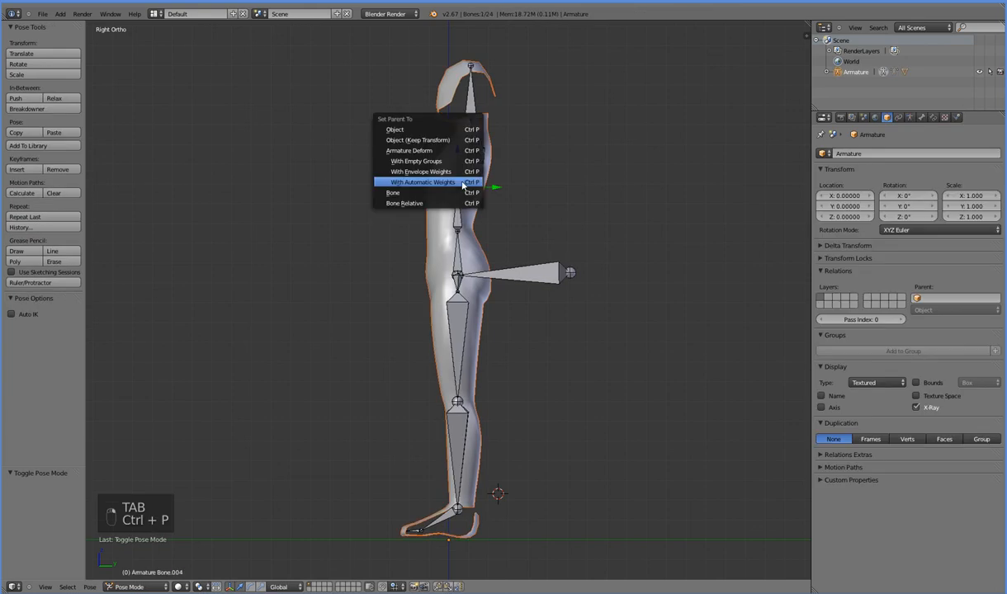
- Parent the body to the armature with automatic weights, then bend the spine sideways to test deformation
{"action": "left_click", "coordinate": [414, 183]}
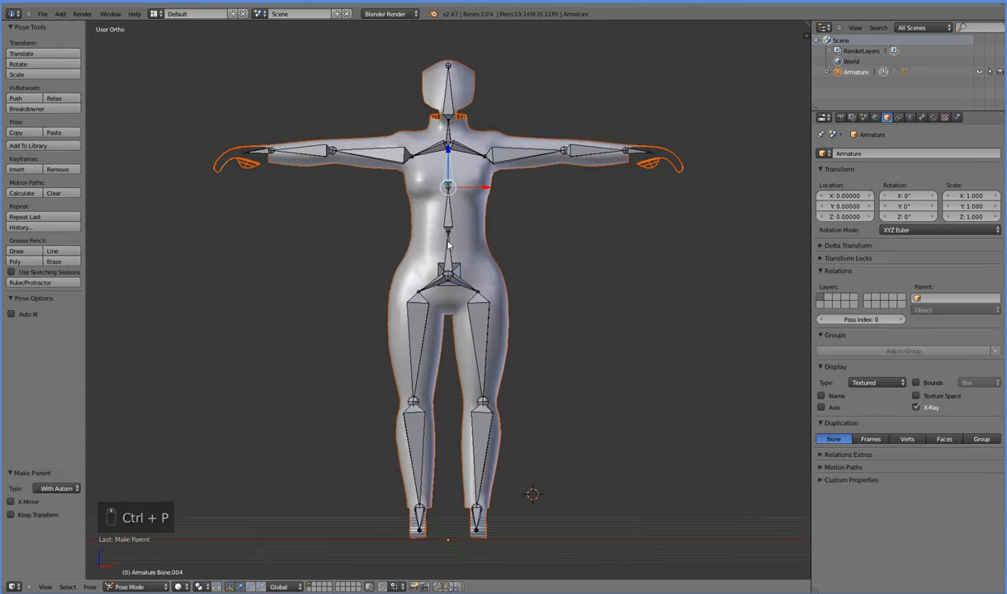
{"action": "key", "text": "KP_1"}
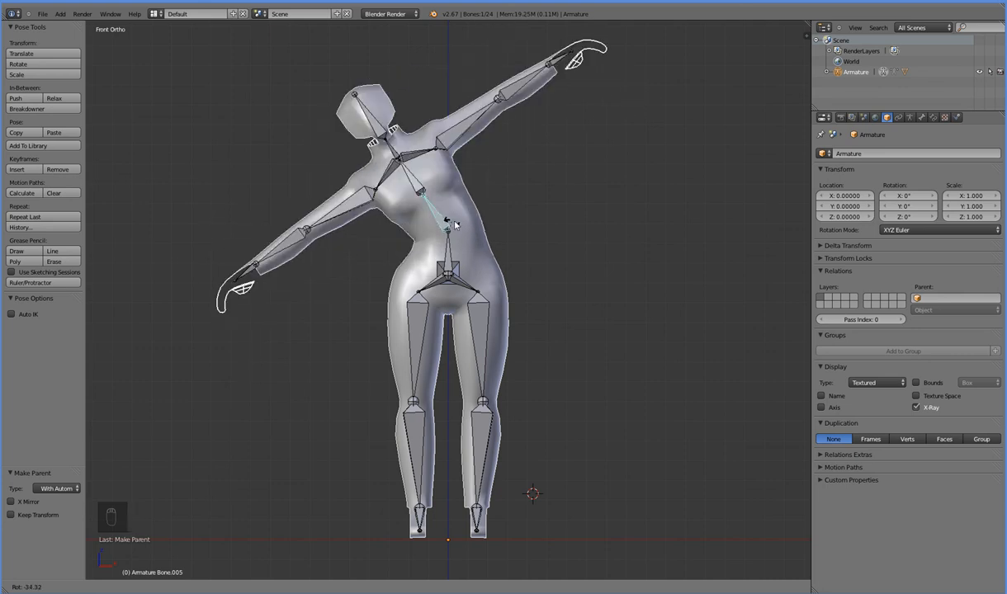
{"action": "left_click_drag", "start_coordinate": [454, 222], "coordinate": [486, 241]}
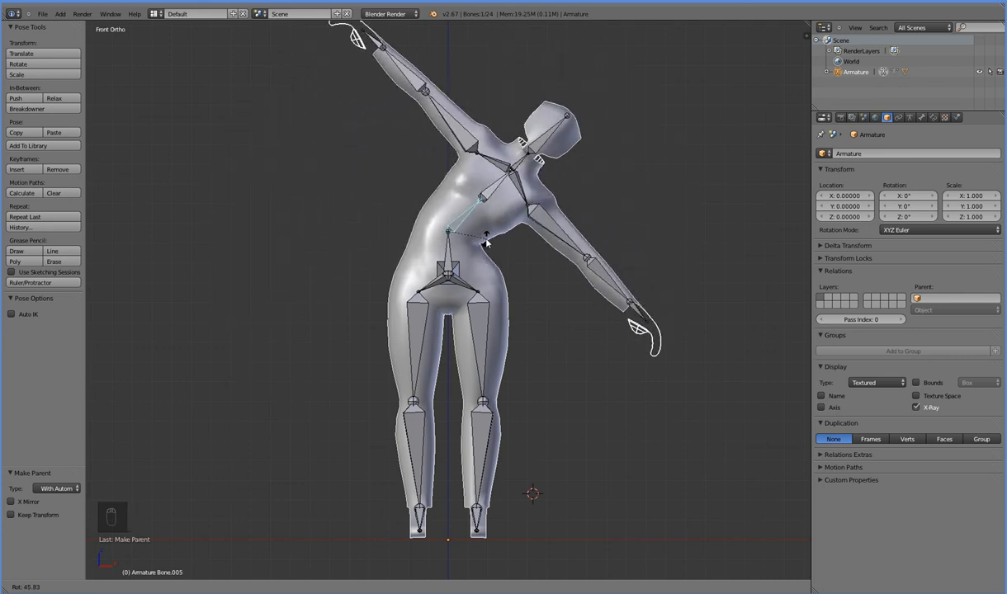
{"action": "key", "text": "z"}
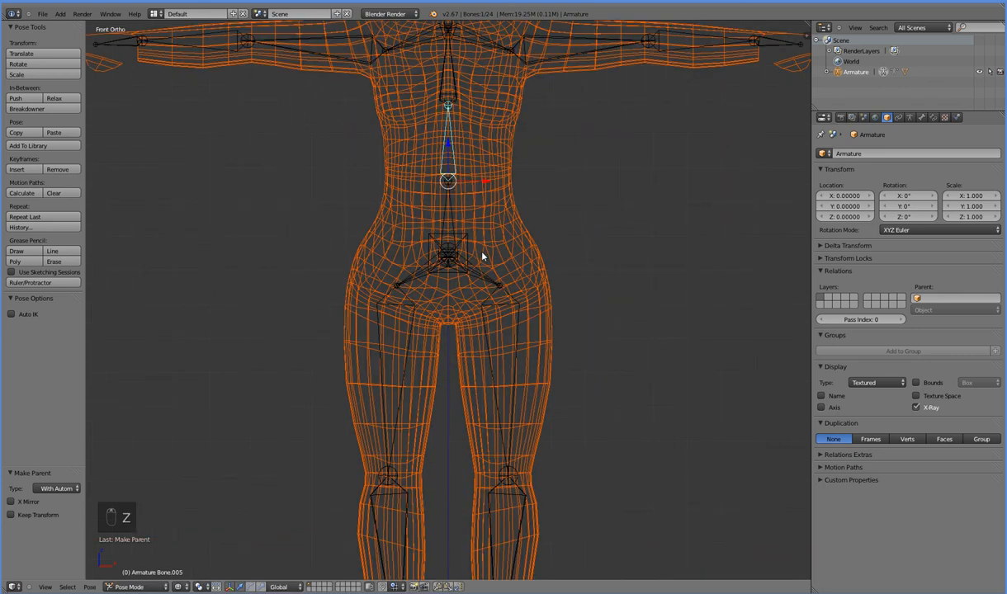
{"action": "left_click_drag", "start_coordinate": [482, 256], "coordinate": [543, 227]}
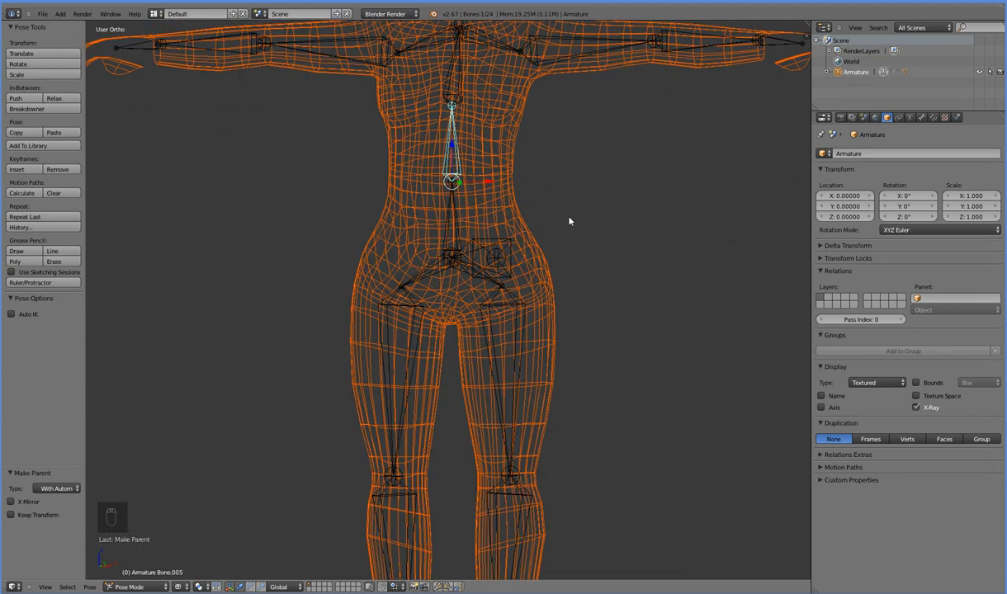
{"action": "key", "text": "NUMPAD_3"}
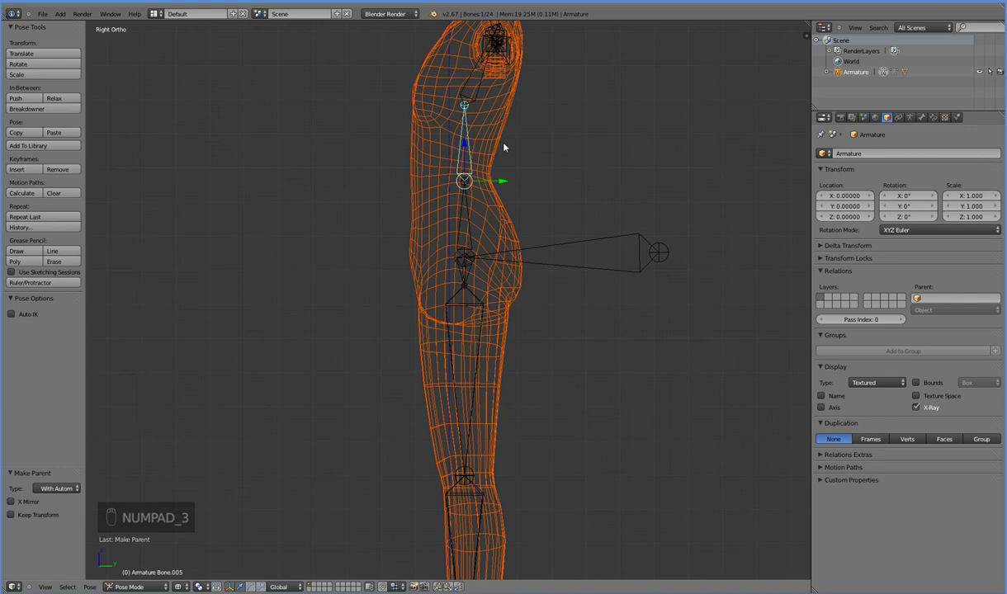
{"action": "mouse_move", "coordinate": [410, 217]}
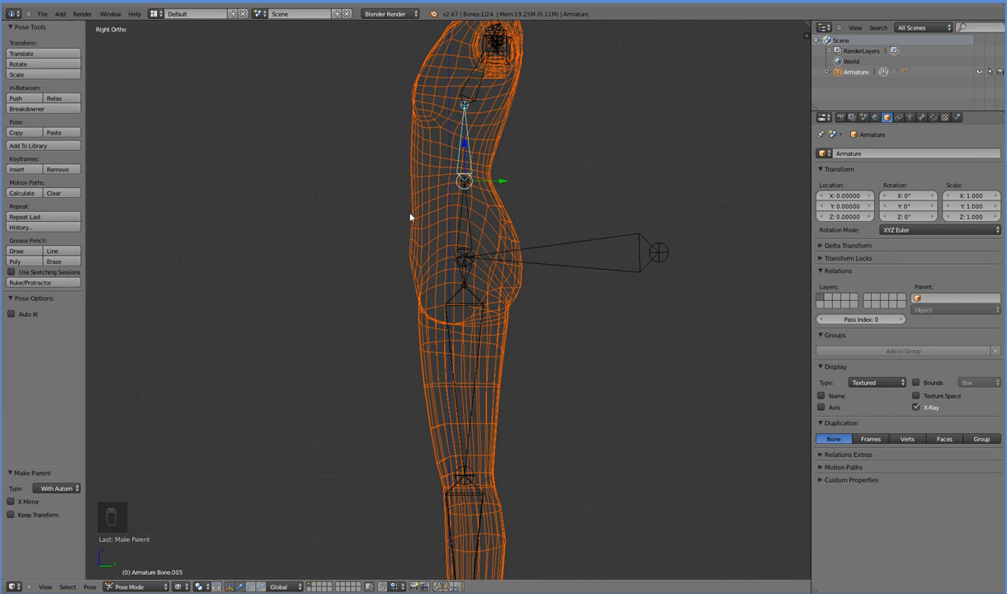
{"action": "mouse_move", "coordinate": [498, 268]}
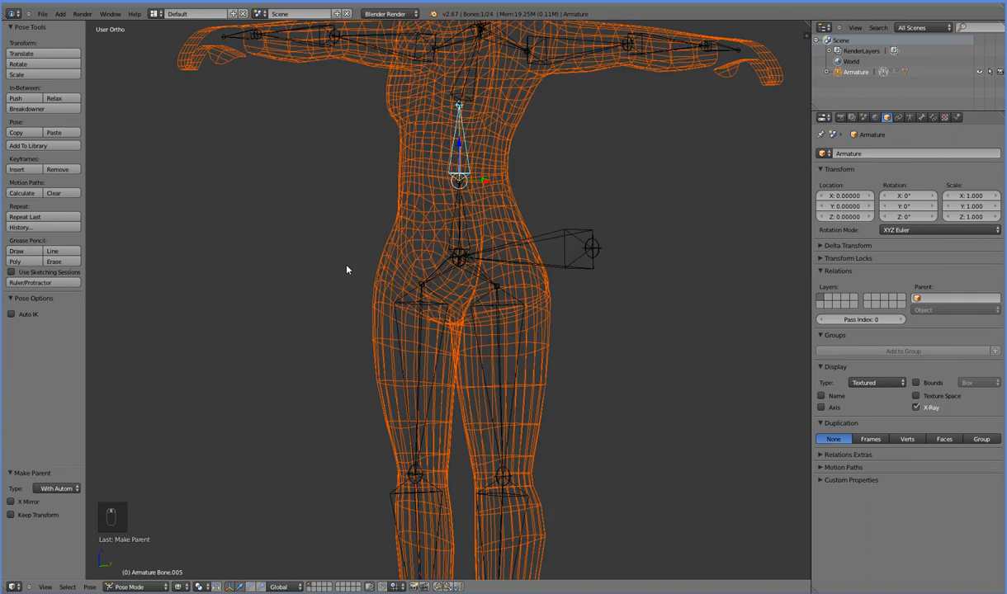
{"action": "key", "text": "NUMPAD_1"}
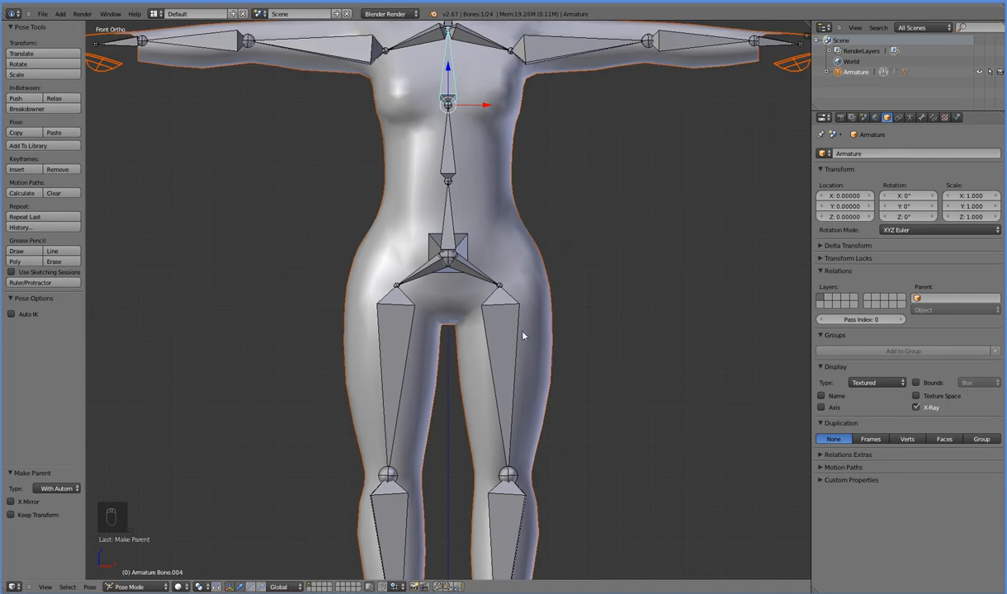
{"action": "mouse_move", "coordinate": [477, 330]}
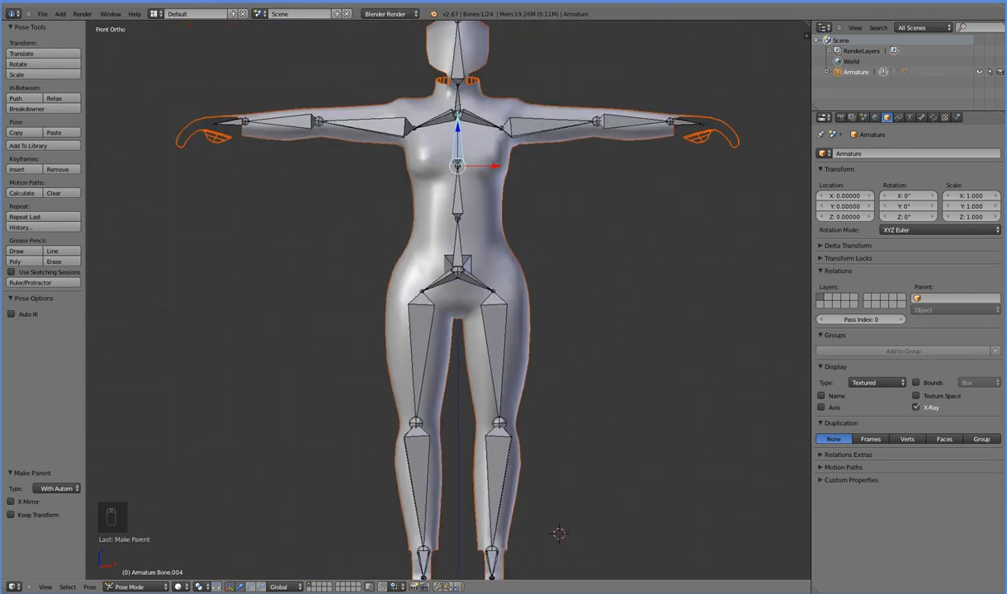
{"action": "mouse_move", "coordinate": [299, 232]}
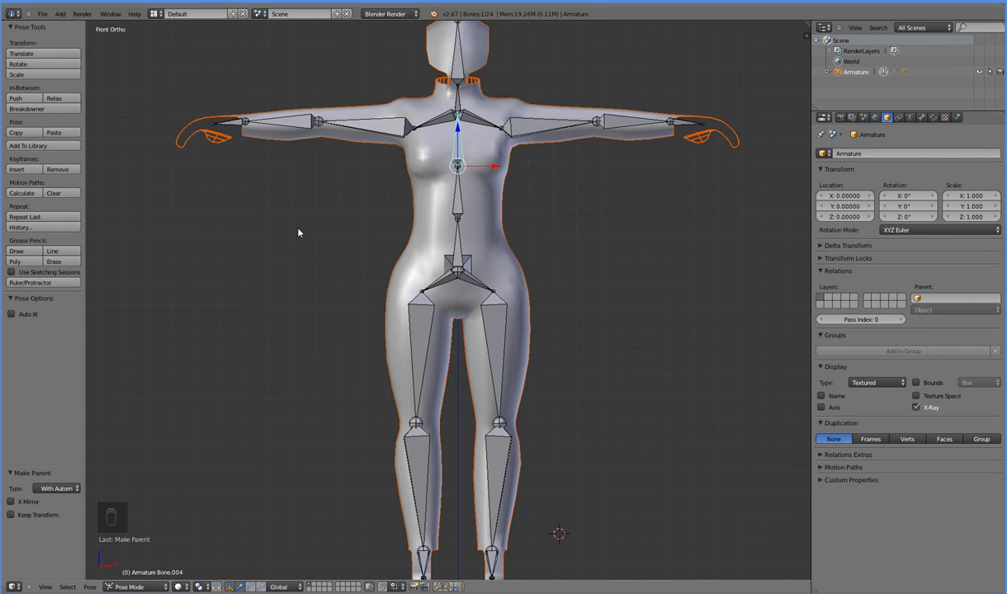
{"action": "mouse_move", "coordinate": [122, 148]}
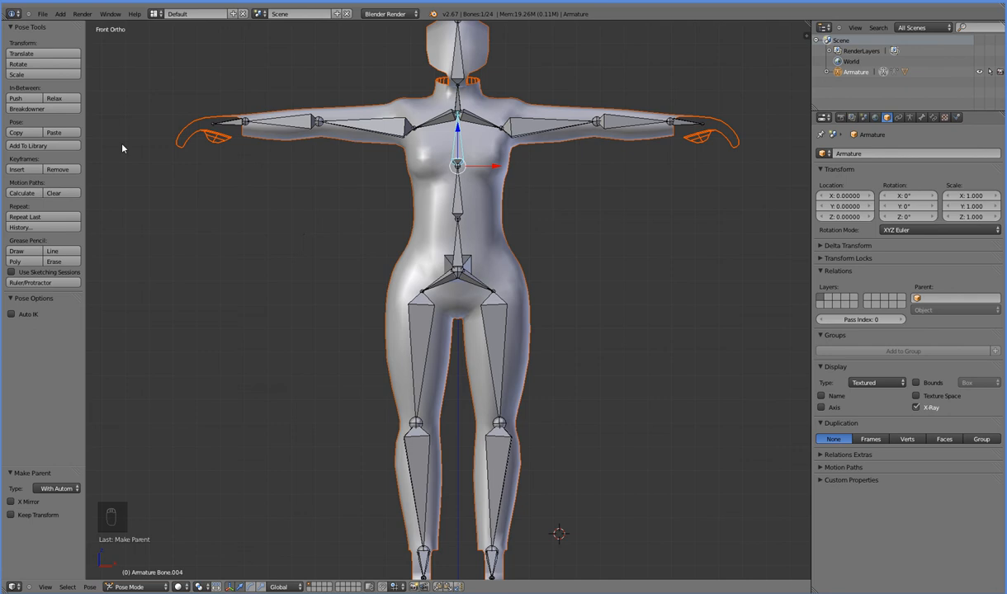
{"action": "mouse_move", "coordinate": [653, 101]}
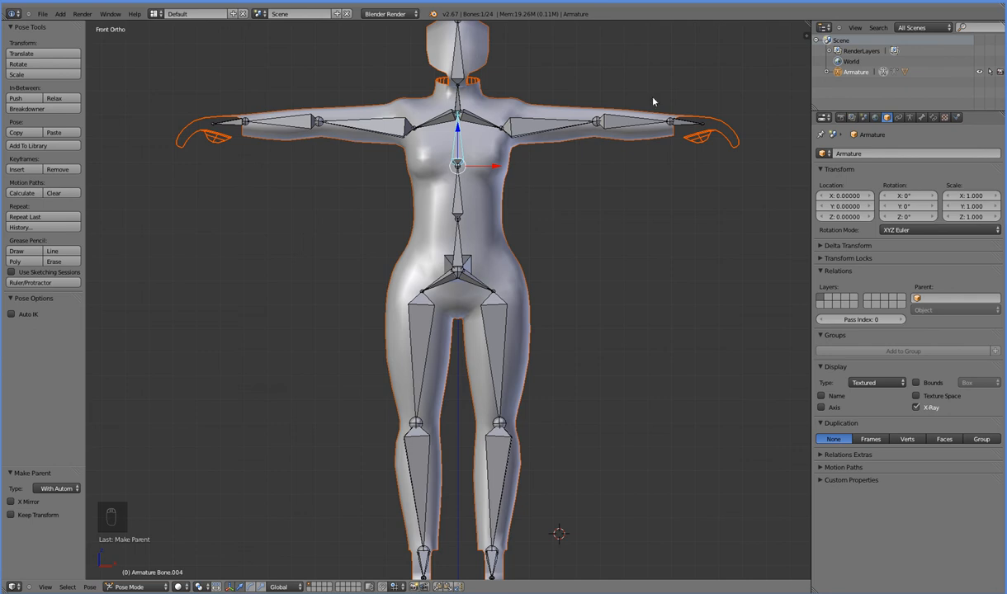
{"action": "mouse_move", "coordinate": [370, 560]}
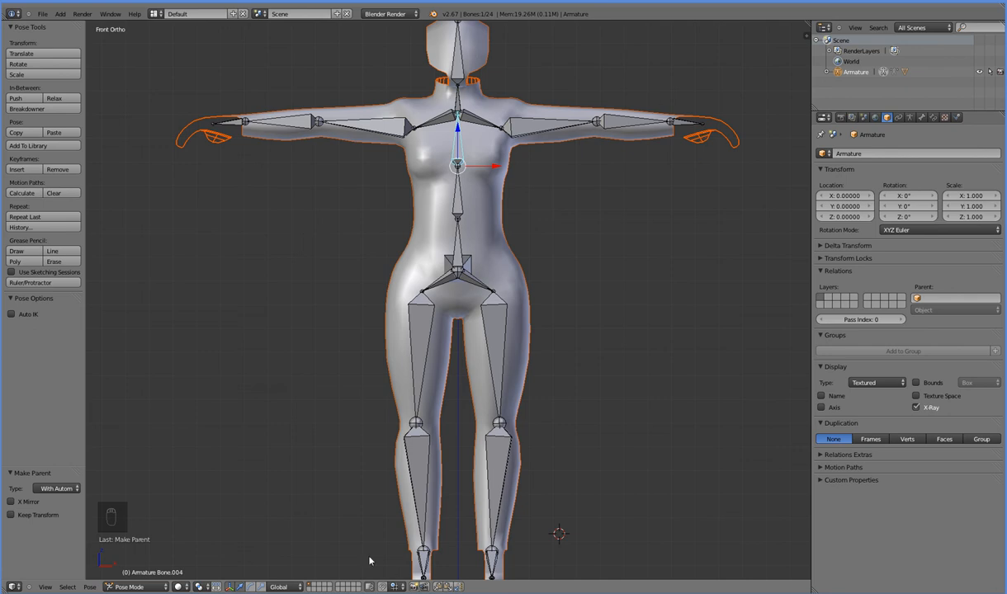